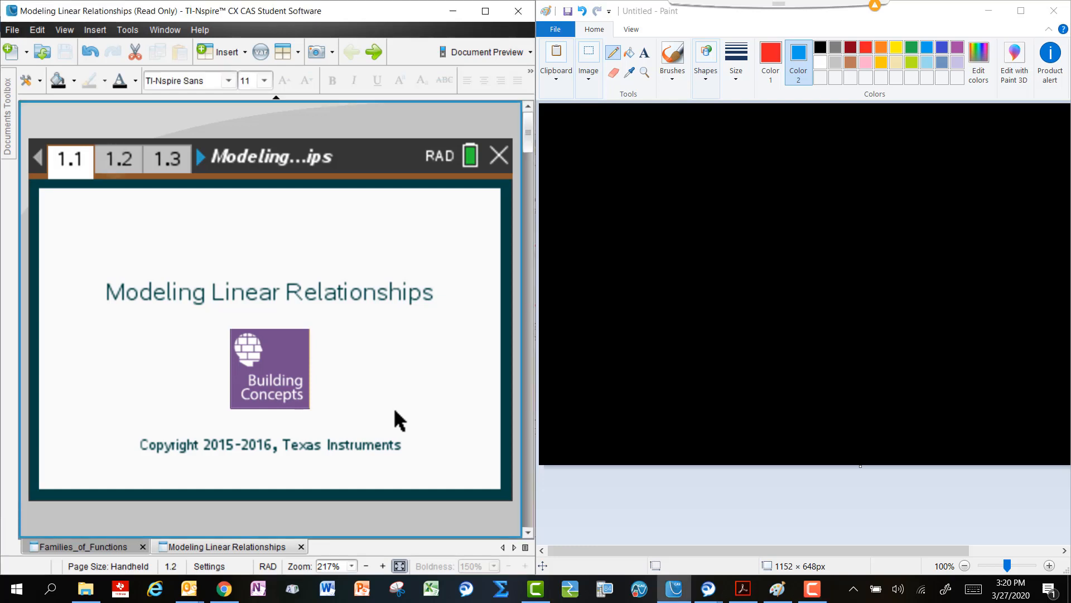
- Browse education.ti.com Building Concepts to the Modeling Linear Relationships activity page
left_click(118, 159)
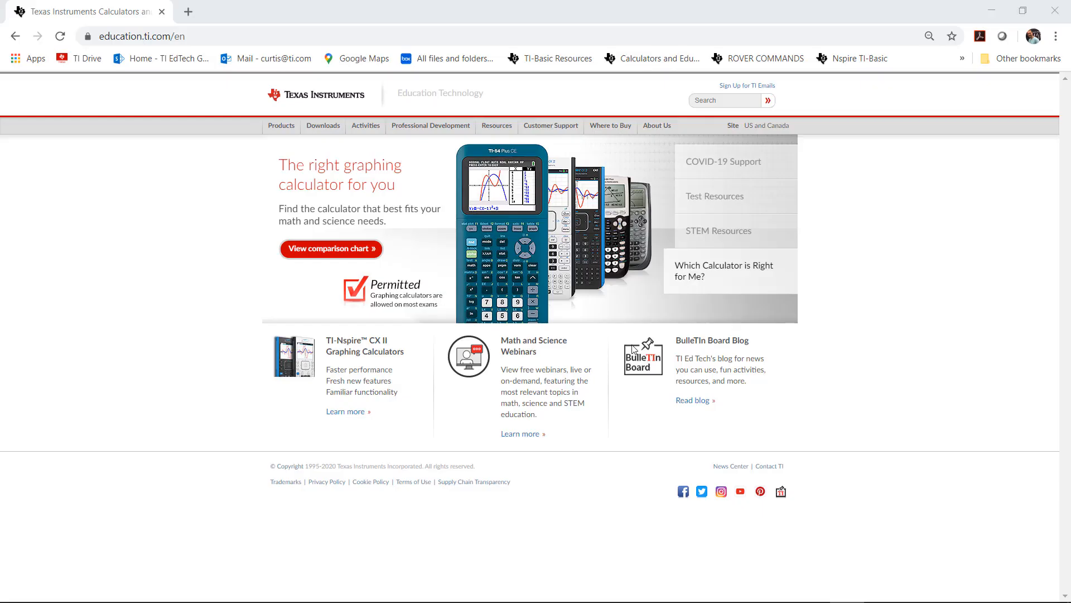
left_click(366, 125)
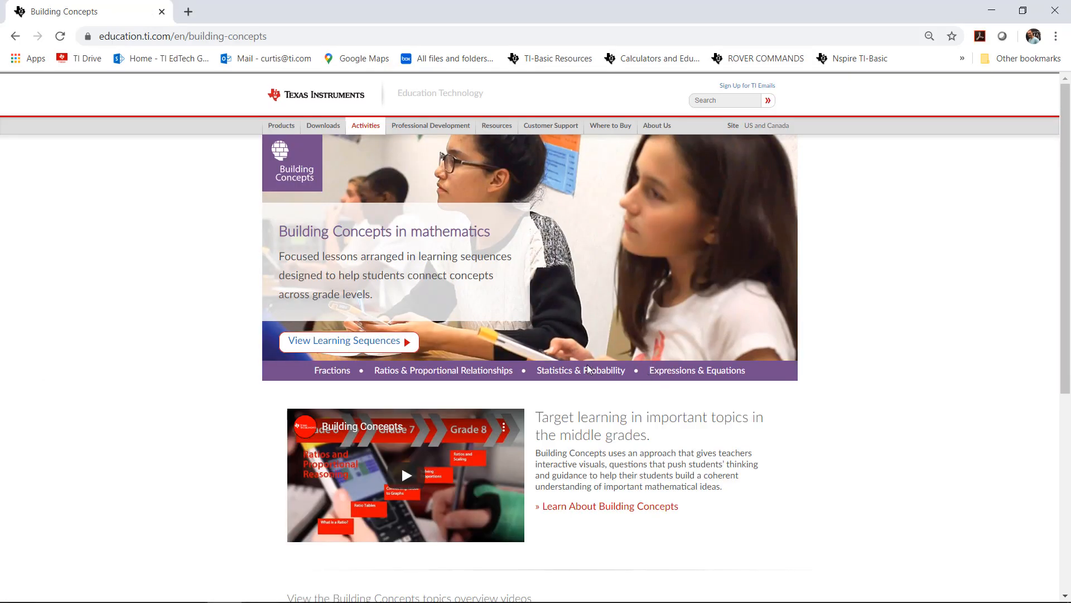
left_click(580, 370)
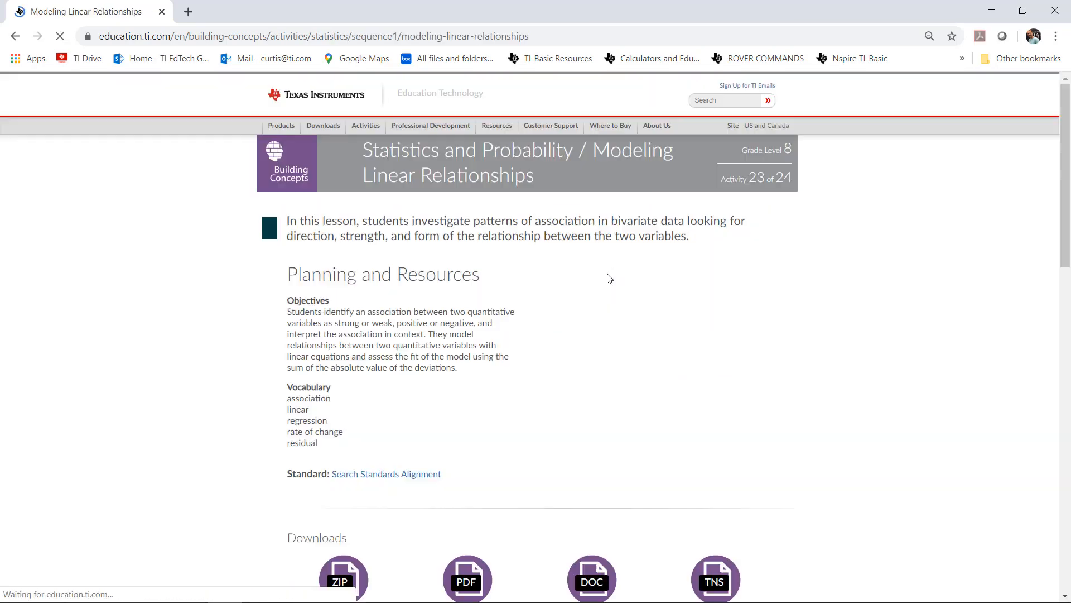
scroll("down", 3)
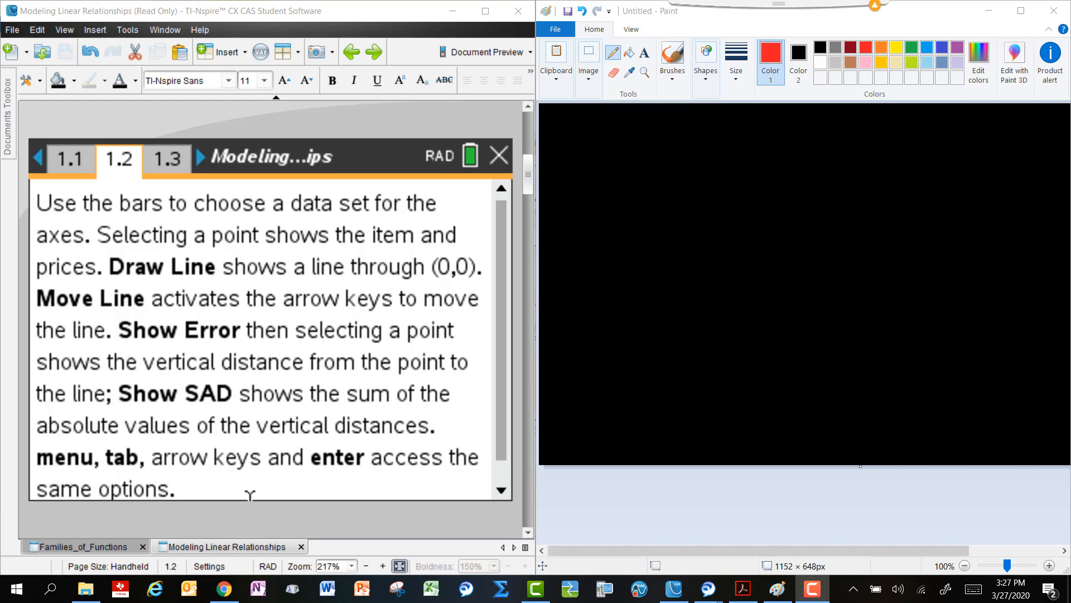
- On page 1.3, plot Store A prices on x and Store B prices on y
left_click(167, 158)
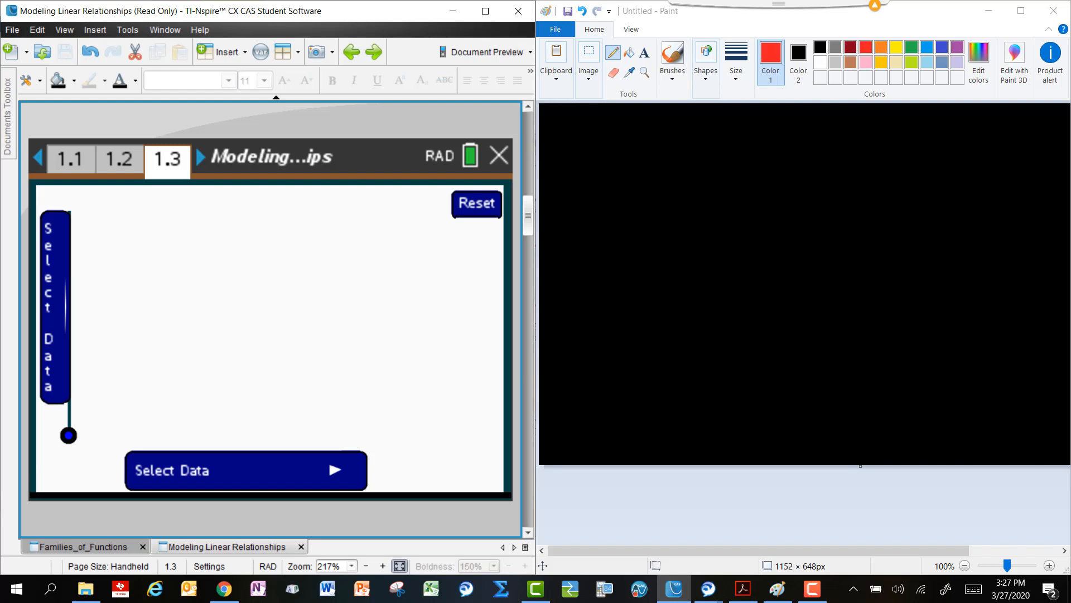
left_click(246, 470)
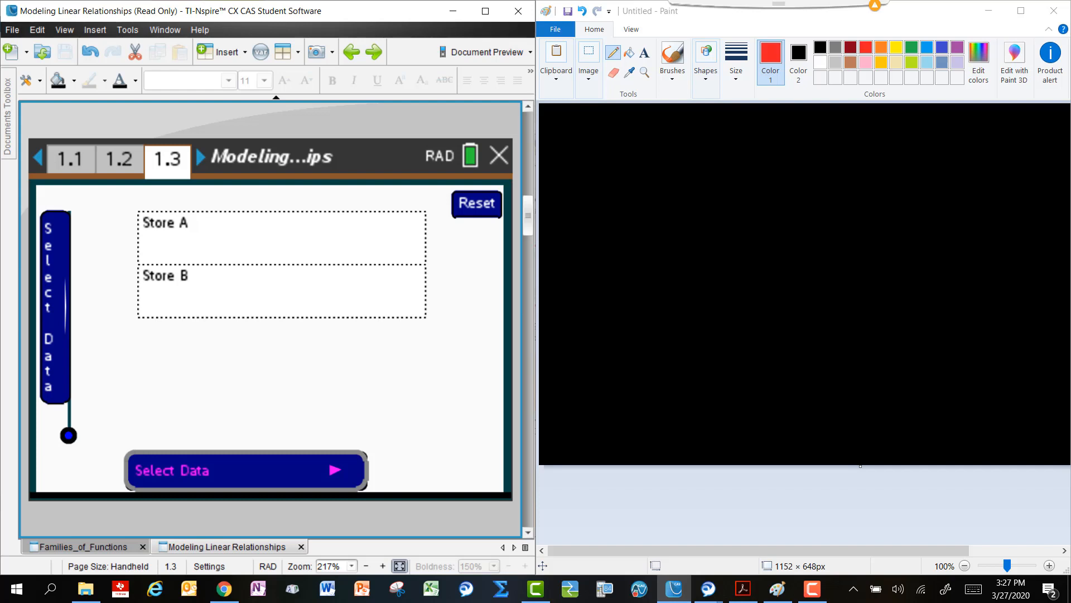
left_click(245, 470)
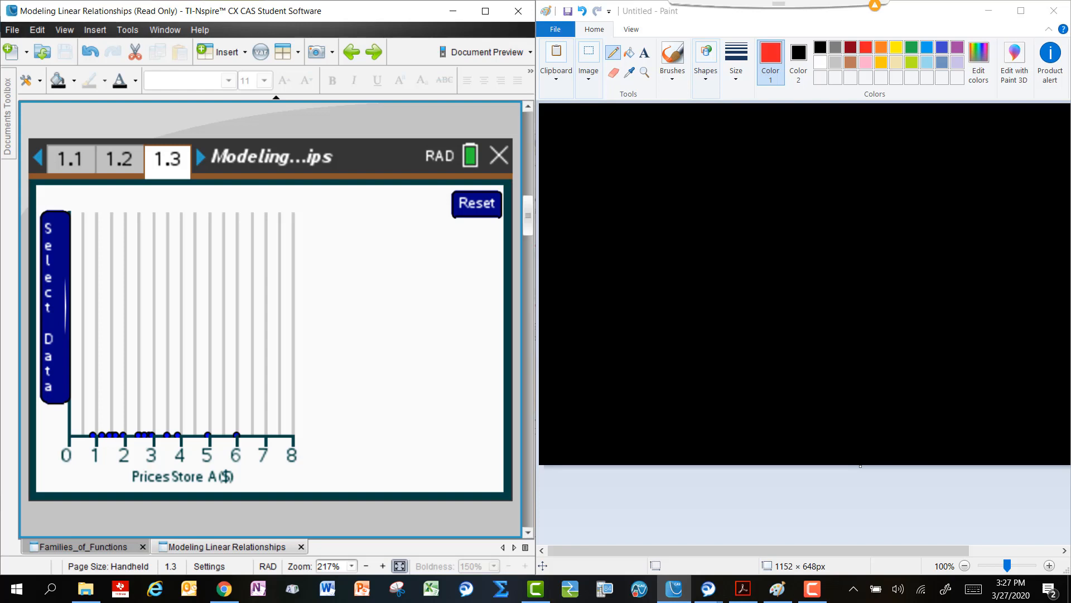
left_click(55, 307)
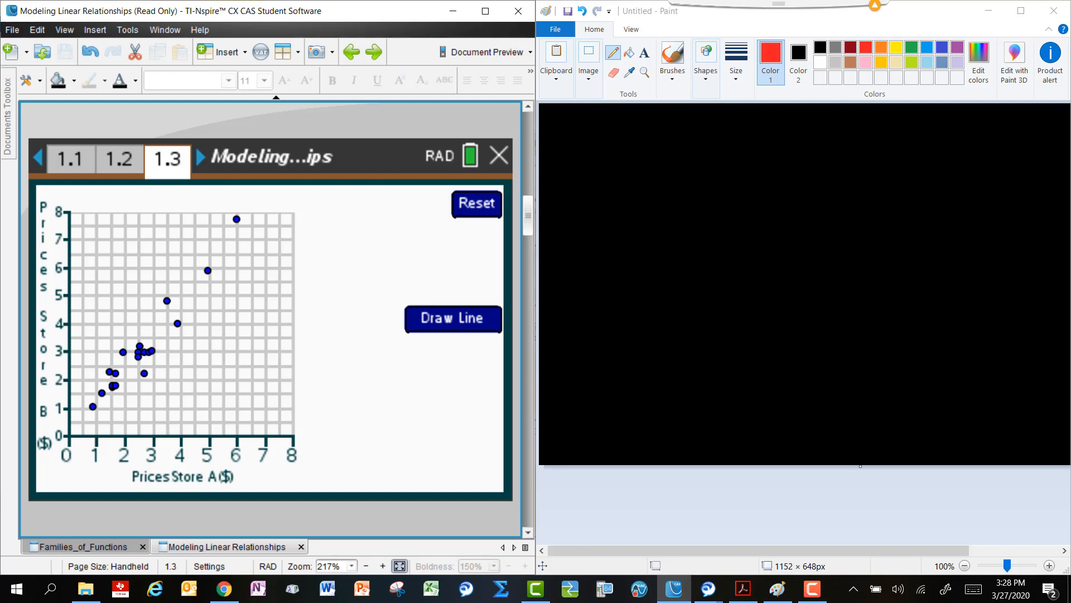
left_click(207, 271)
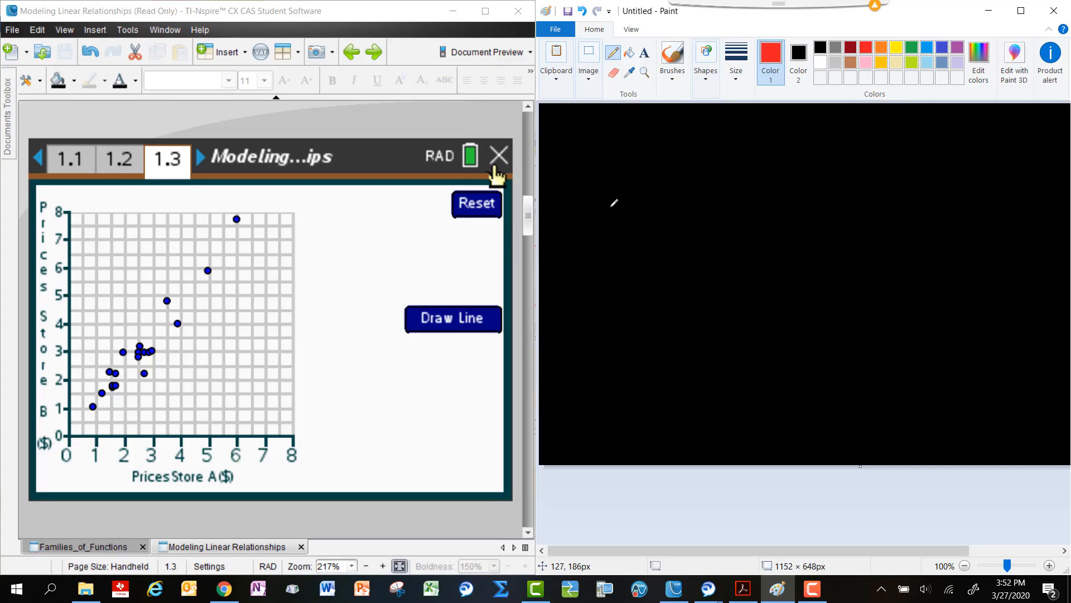
mouse_move(366, 333)
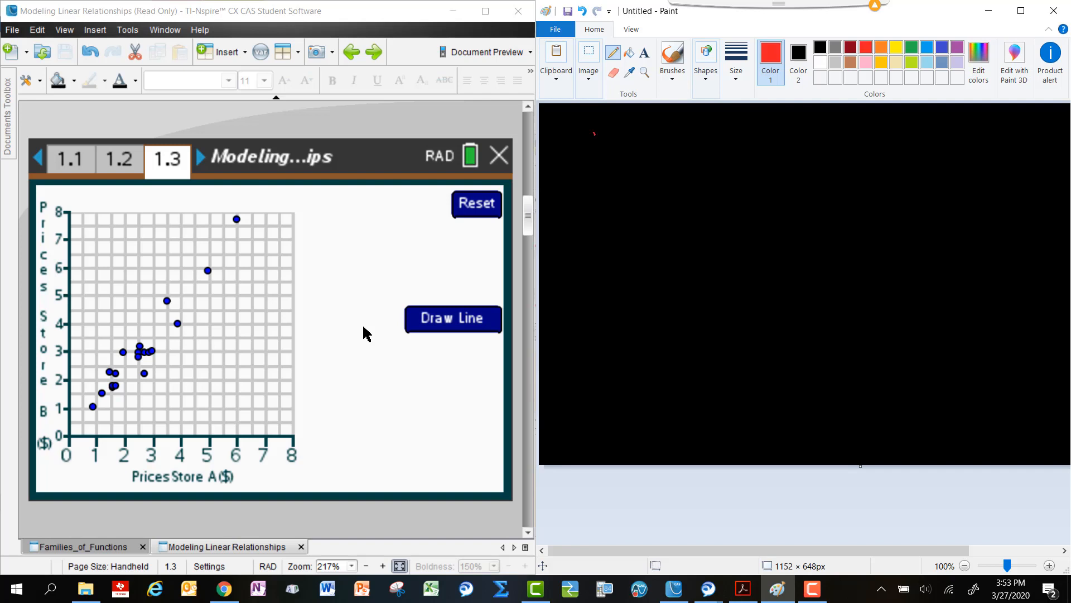
- Handwrite a plus sign, 'pos', and 'correlated' below in red
left_click_drag(585, 143, 612, 167)
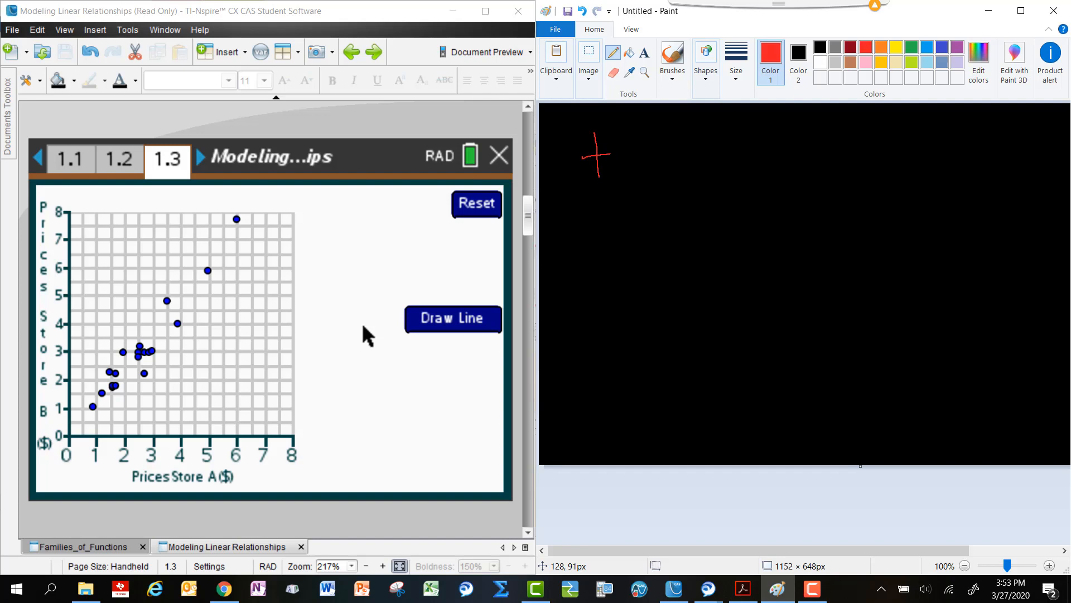
left_click_drag(635, 137, 646, 170)
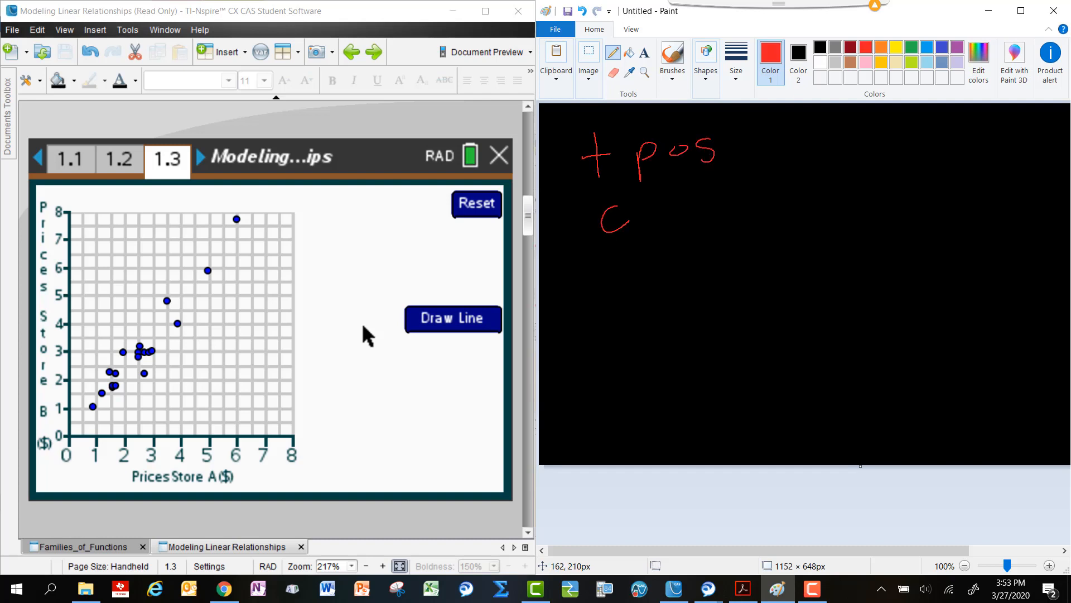
left_click_drag(601, 205, 758, 212)
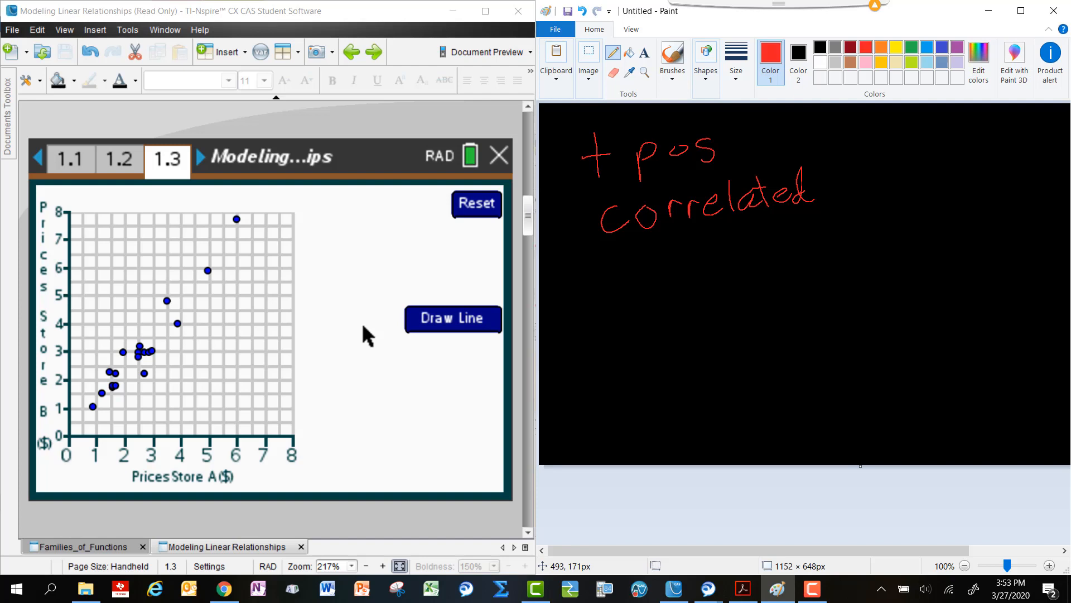
mouse_move(478, 303)
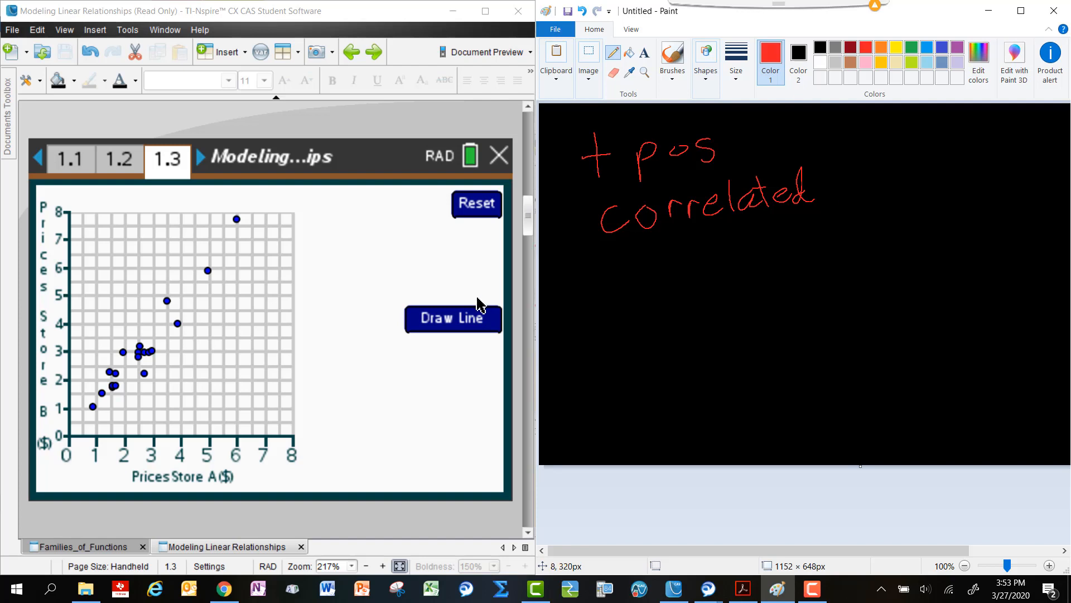
mouse_move(448, 320)
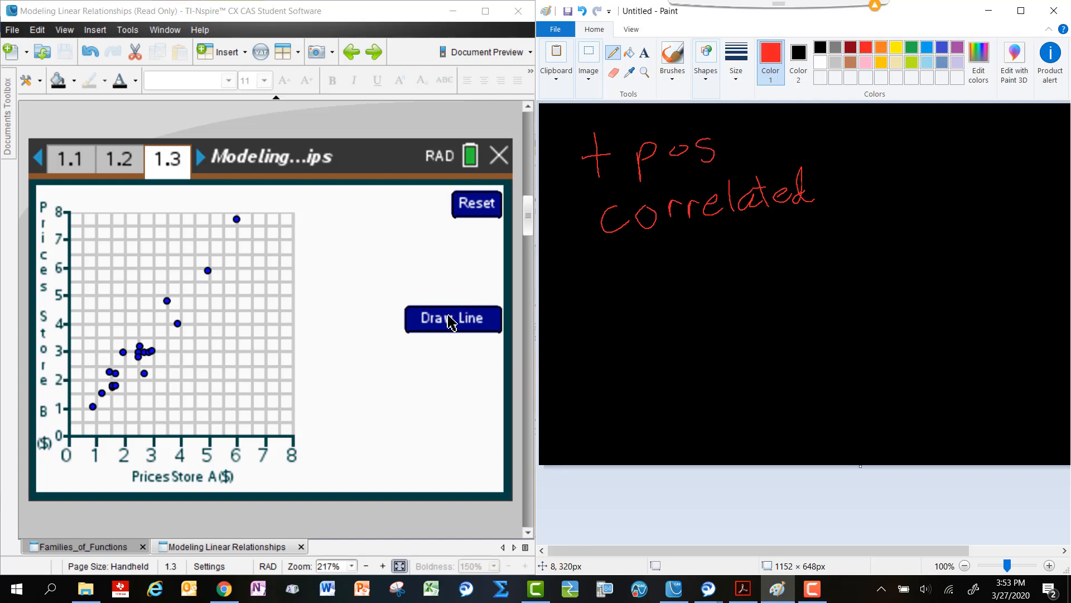
- Draw the line B = 1A over the Store A versus Store B plot
left_click(453, 318)
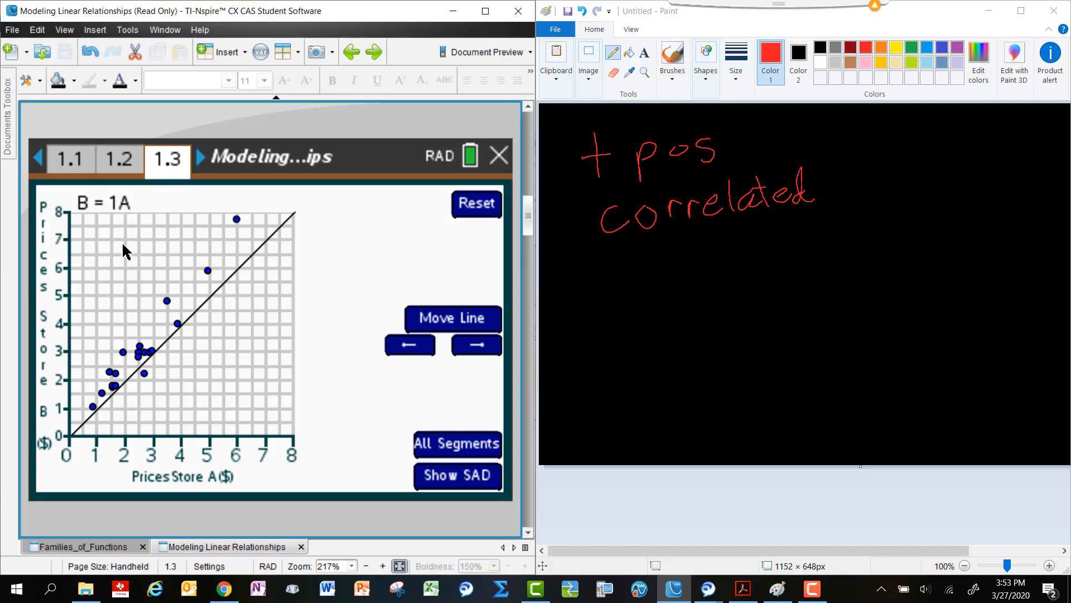
mouse_move(278, 247)
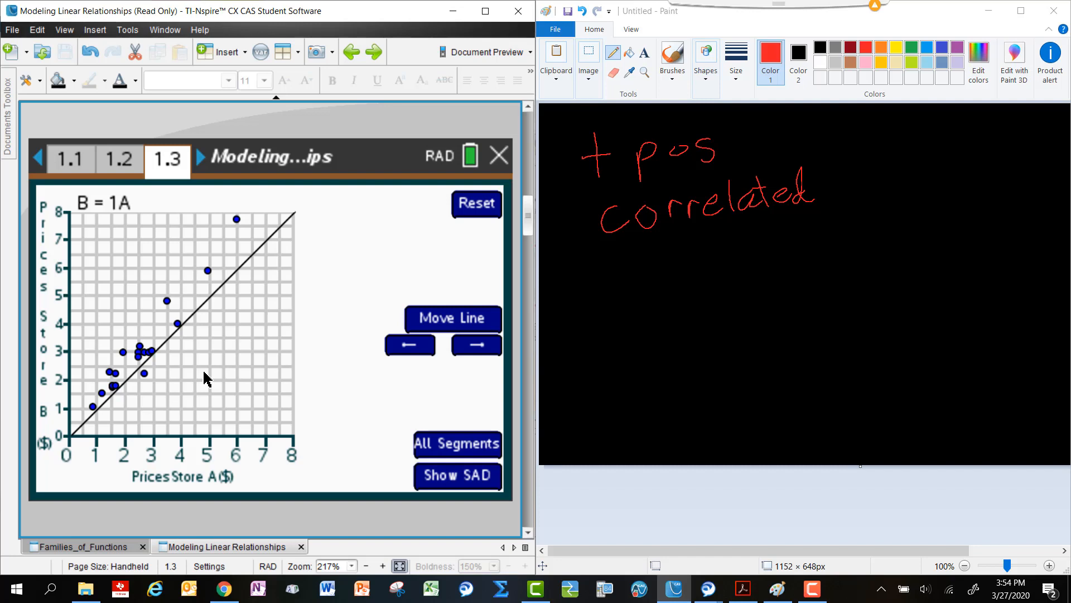
left_click(142, 375)
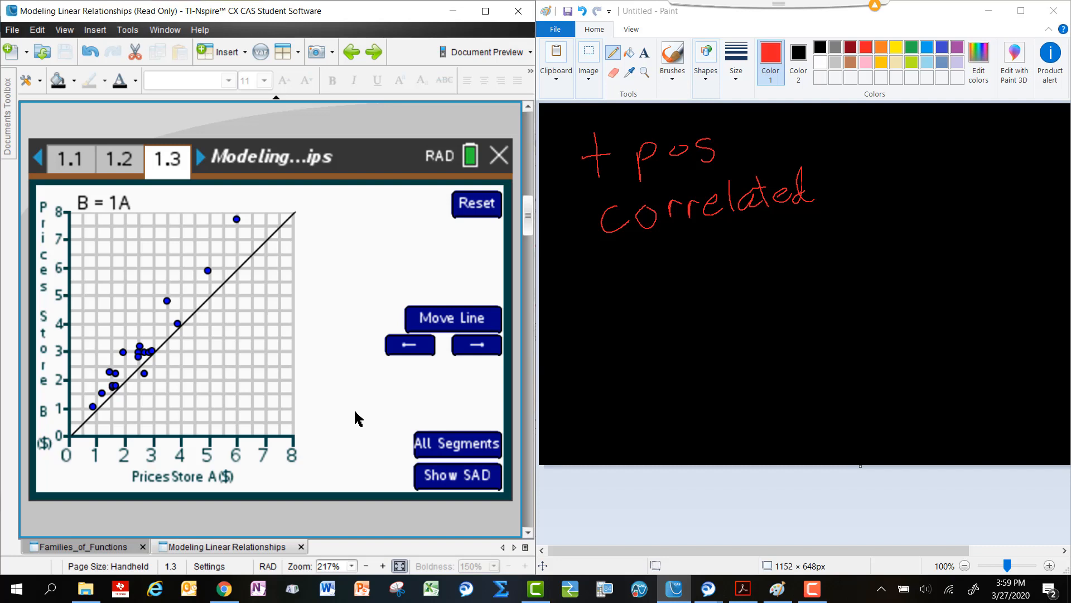
mouse_move(290, 362)
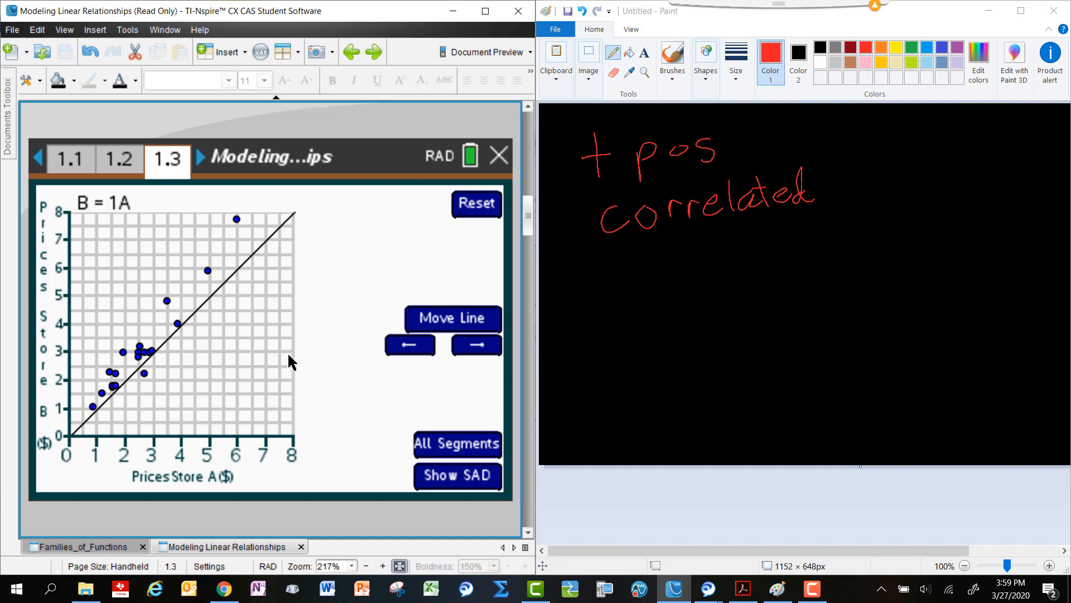
mouse_move(222, 289)
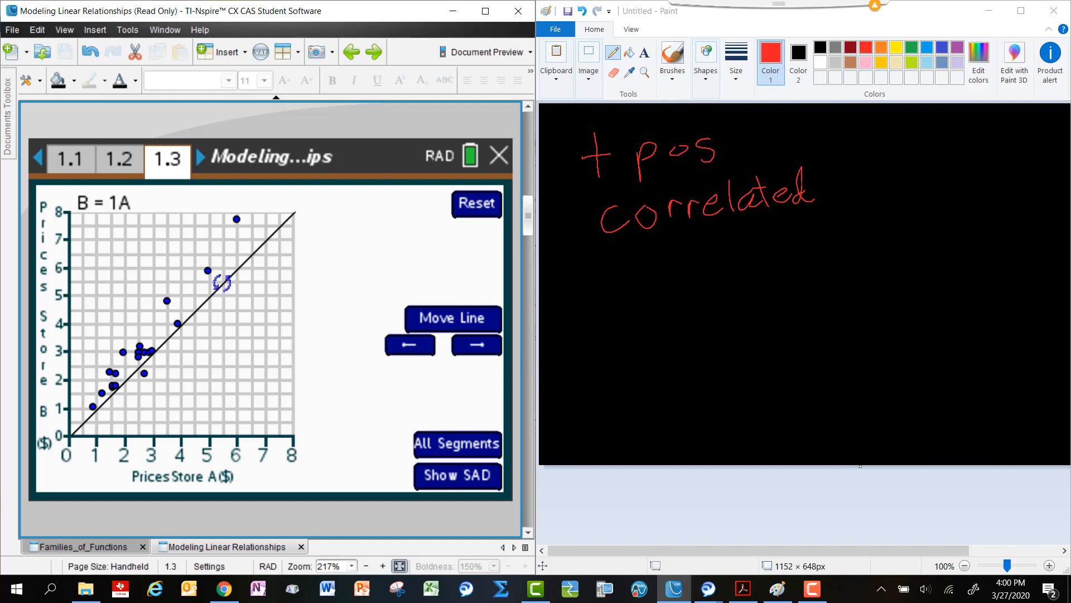
- Use Move Line to steepen the line to B = 1.2A
left_click(477, 344)
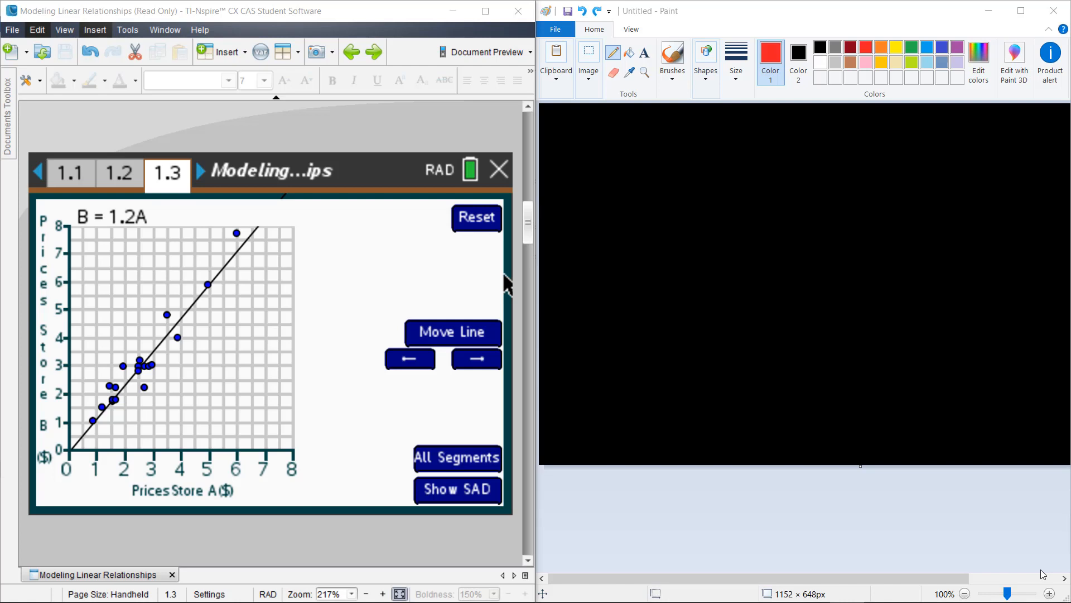
- Handwrite the calculation B = 1.2(2.50) in red
left_click_drag(606, 157, 609, 188)
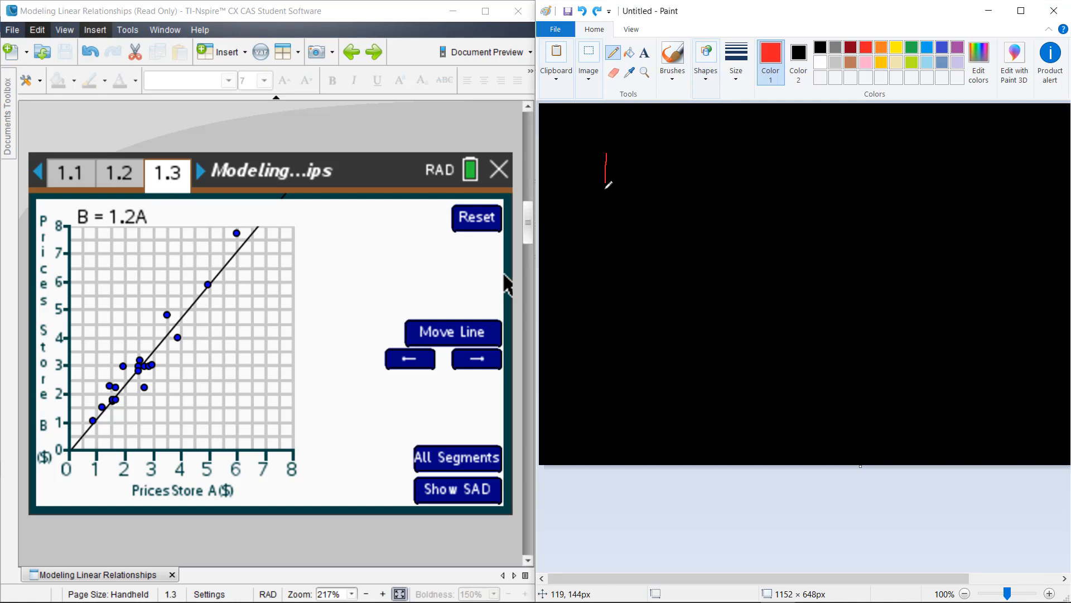
left_click_drag(605, 150, 659, 174)
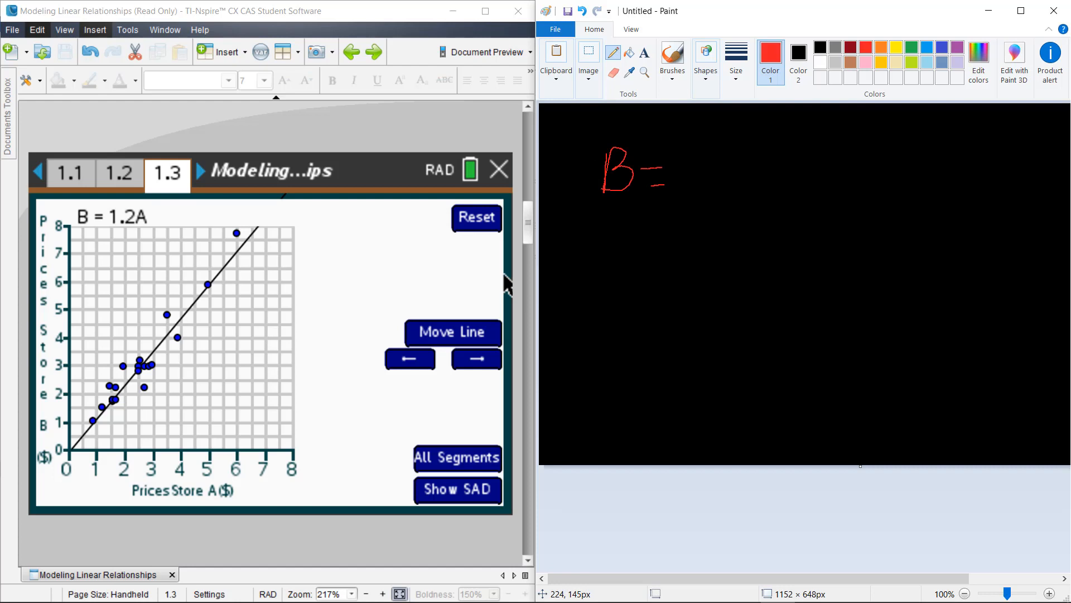
left_click_drag(695, 154, 700, 185)
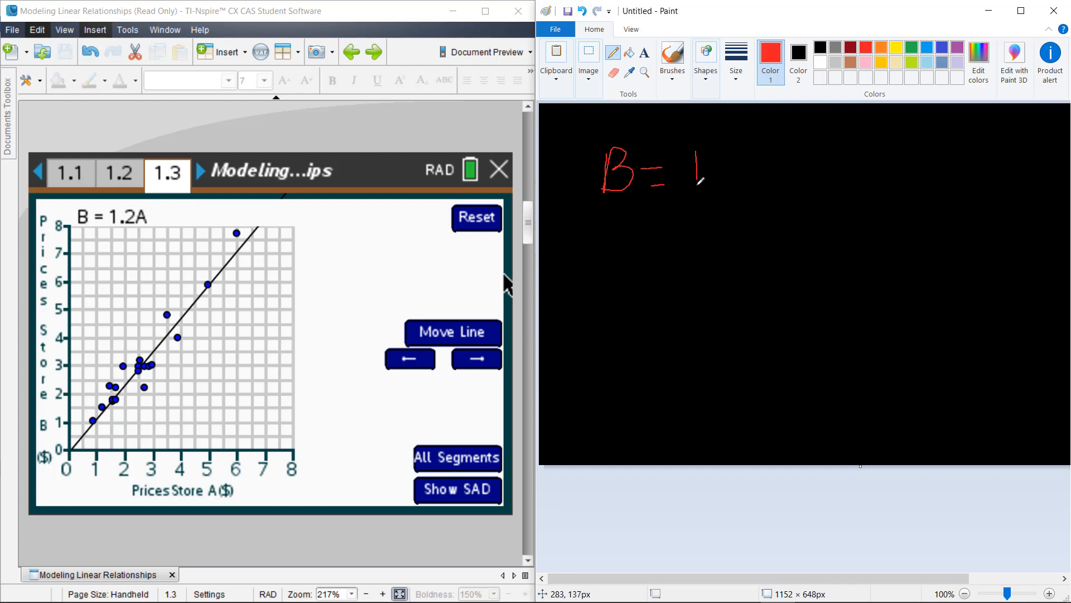
left_click_drag(690, 170, 745, 164)
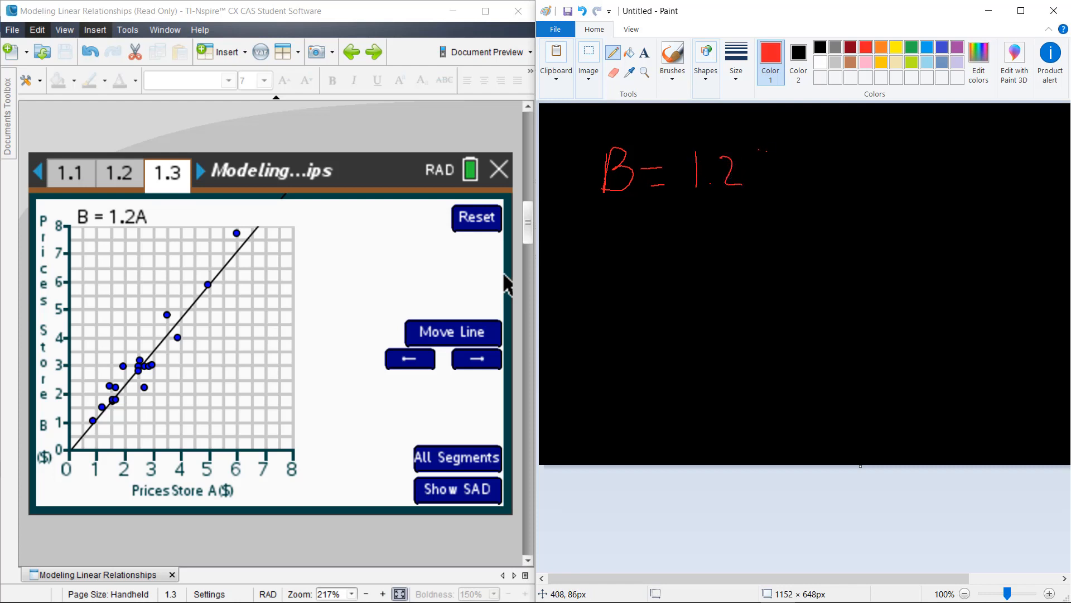
left_click_drag(765, 147, 779, 192)
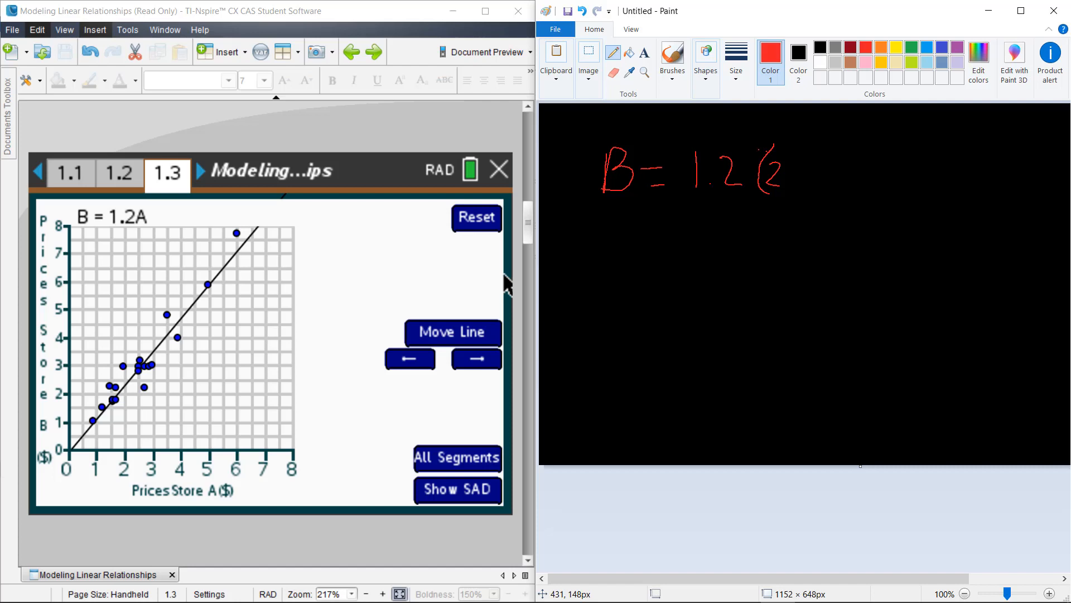
left_click_drag(786, 171, 820, 184)
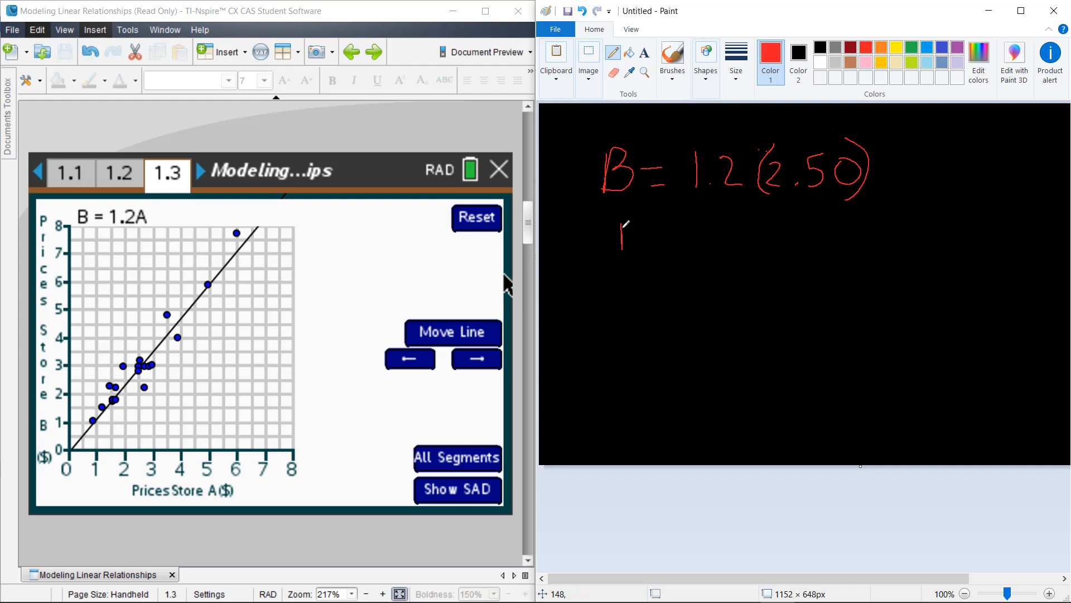
- Write the result B = 3.00 beneath the calculation
left_click_drag(618, 235, 676, 232)
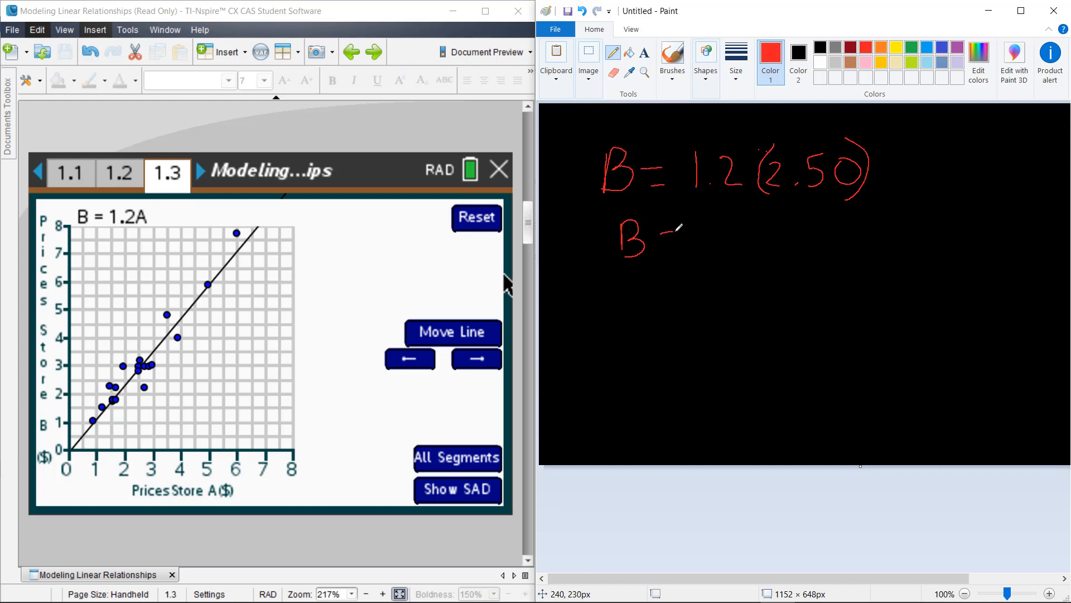
left_click_drag(666, 235, 673, 243)
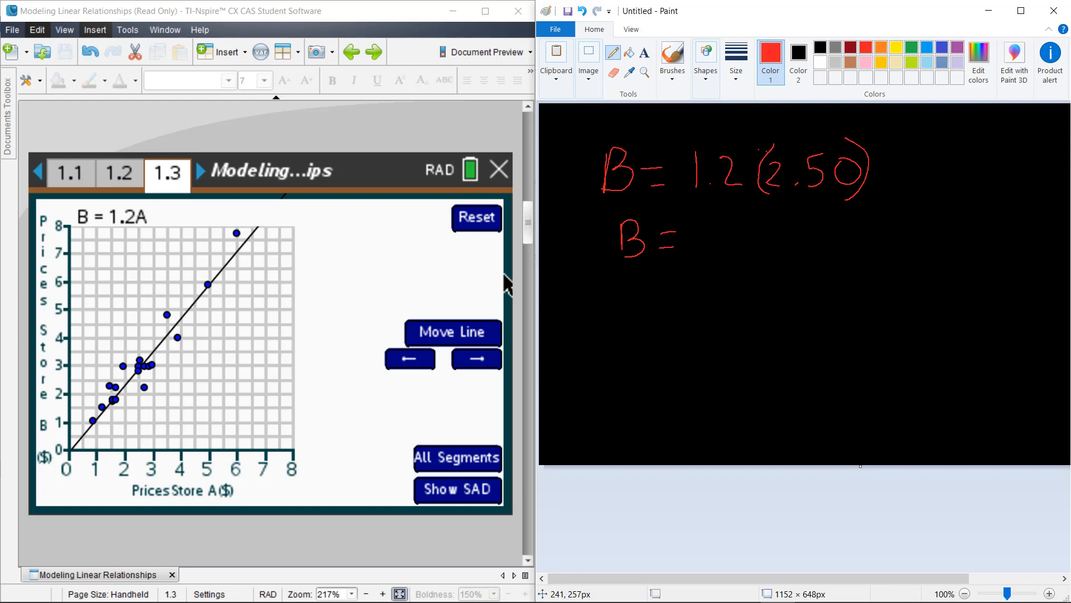
left_click_drag(683, 240, 717, 246)
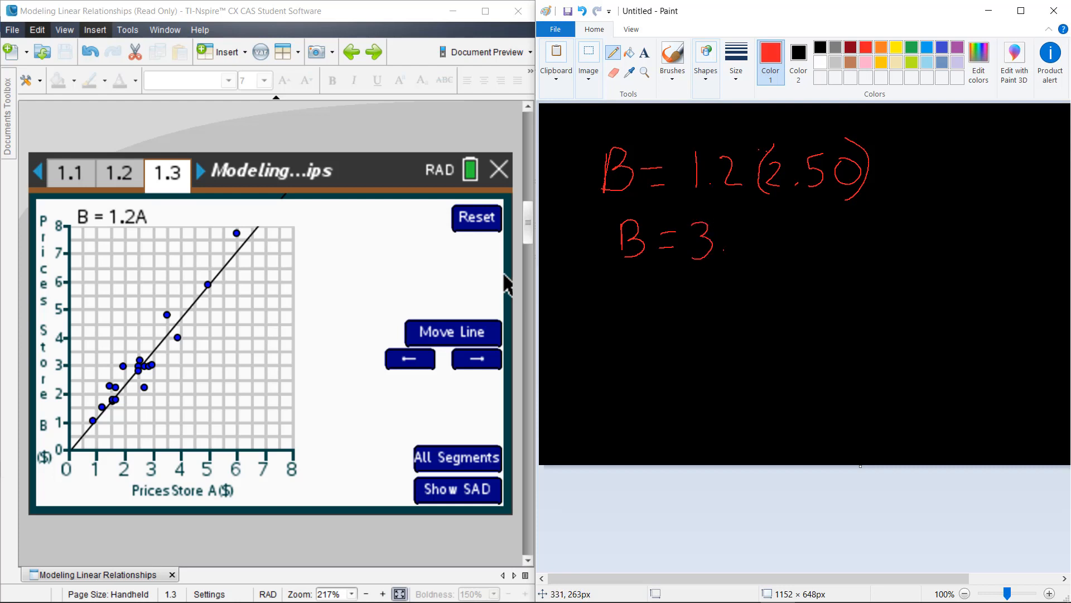
left_click_drag(731, 239, 793, 239)
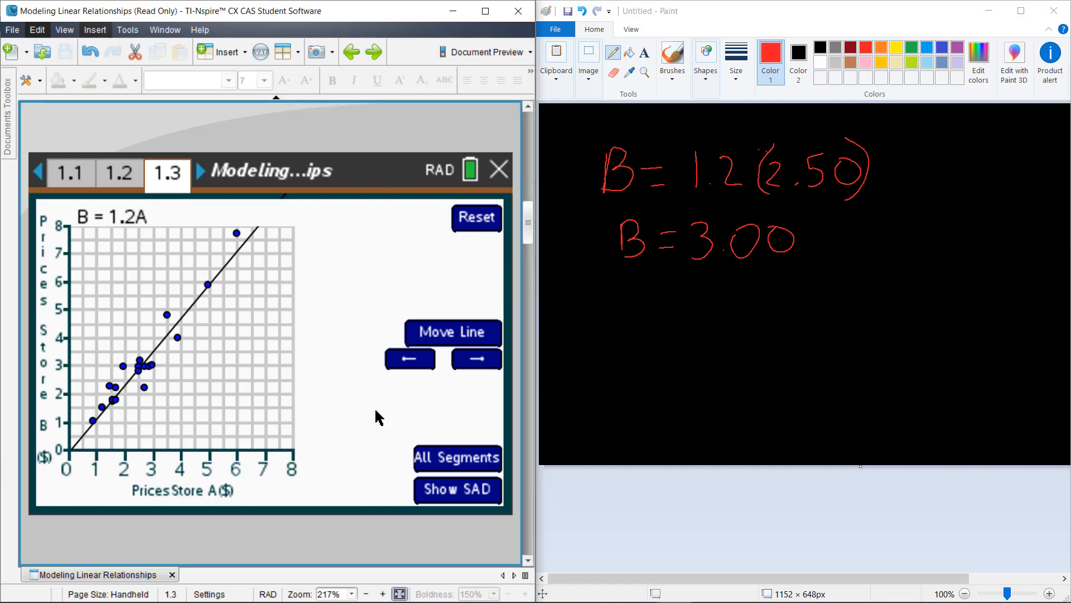
mouse_move(207, 431)
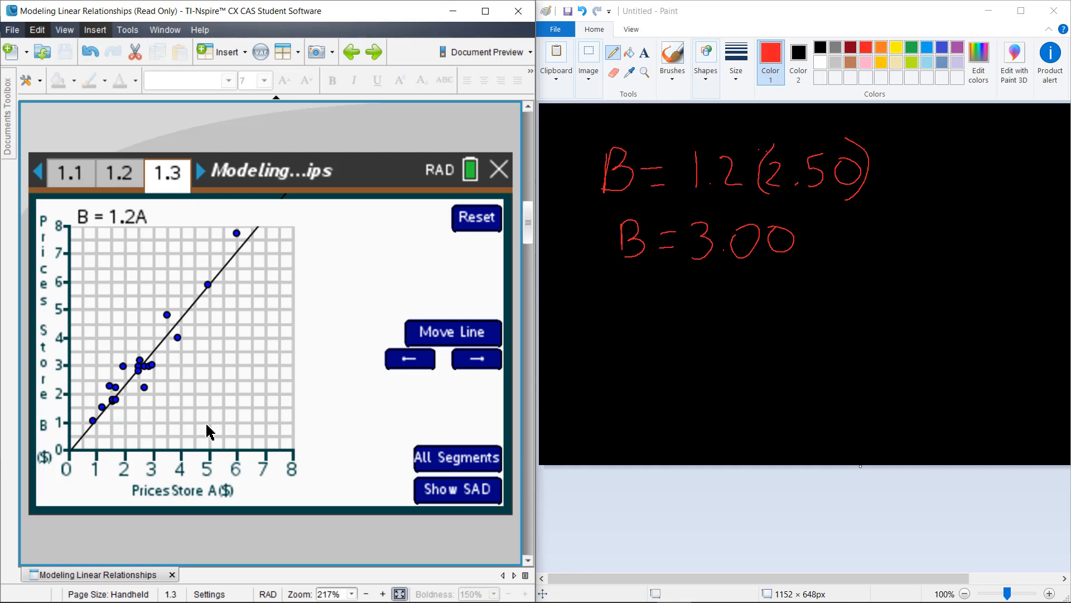
mouse_move(138, 393)
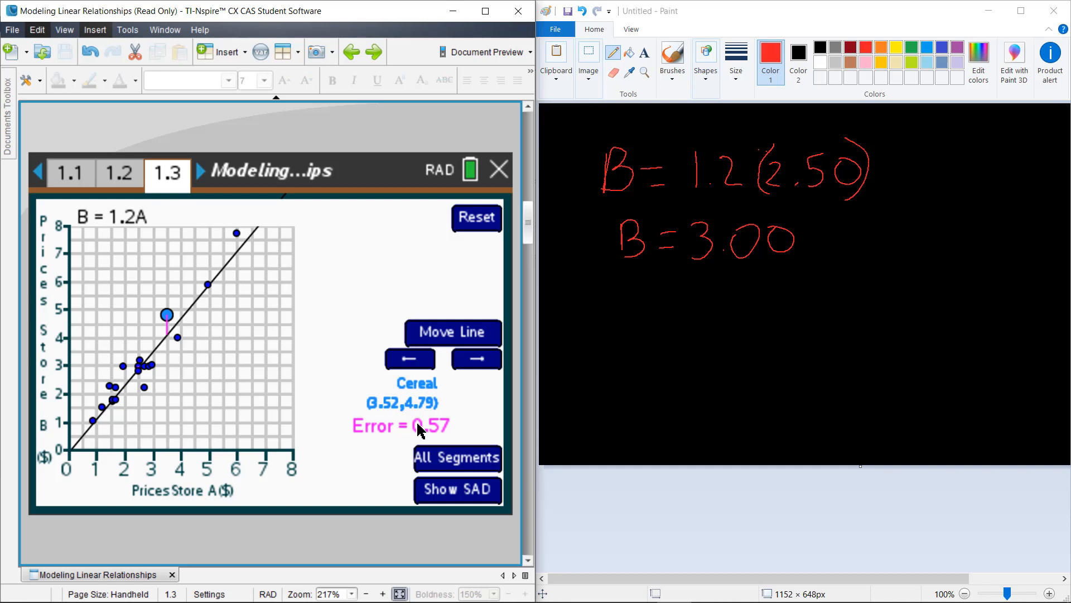
mouse_move(167, 358)
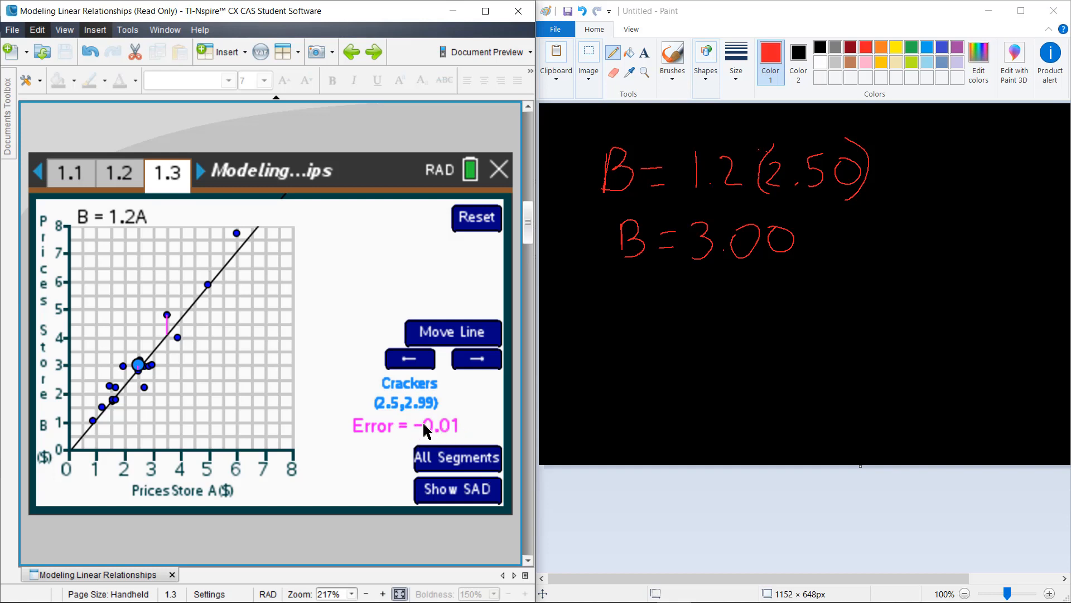
mouse_move(414, 444)
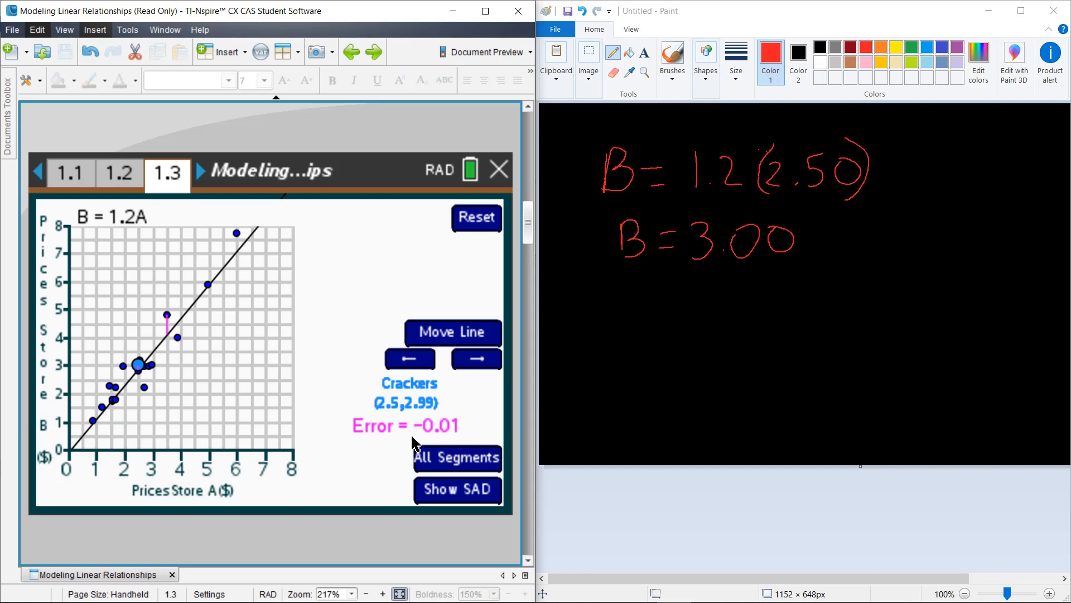
mouse_move(467, 441)
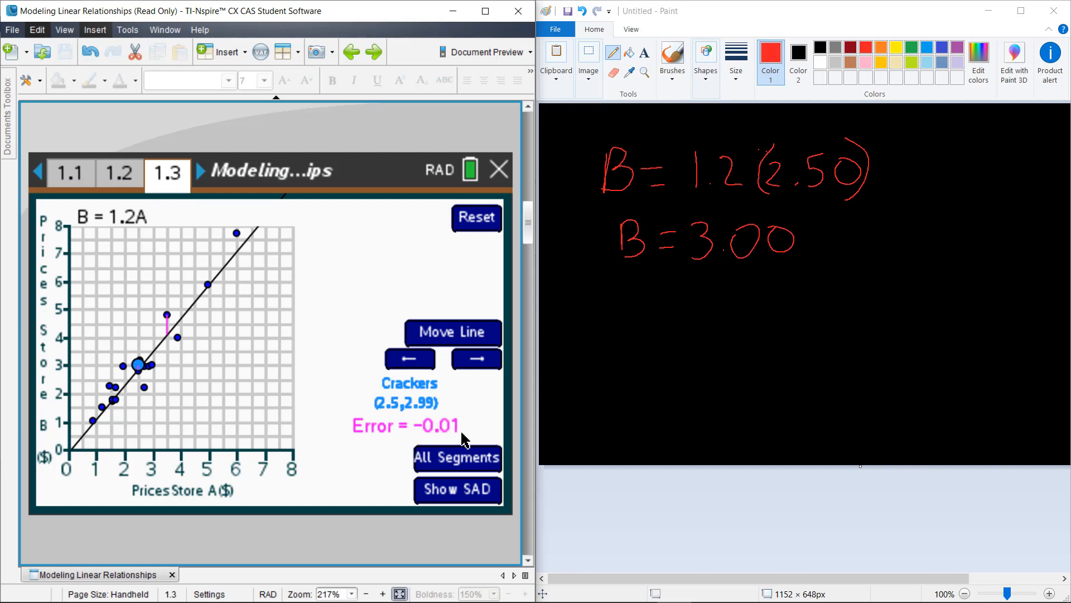
mouse_move(470, 433)
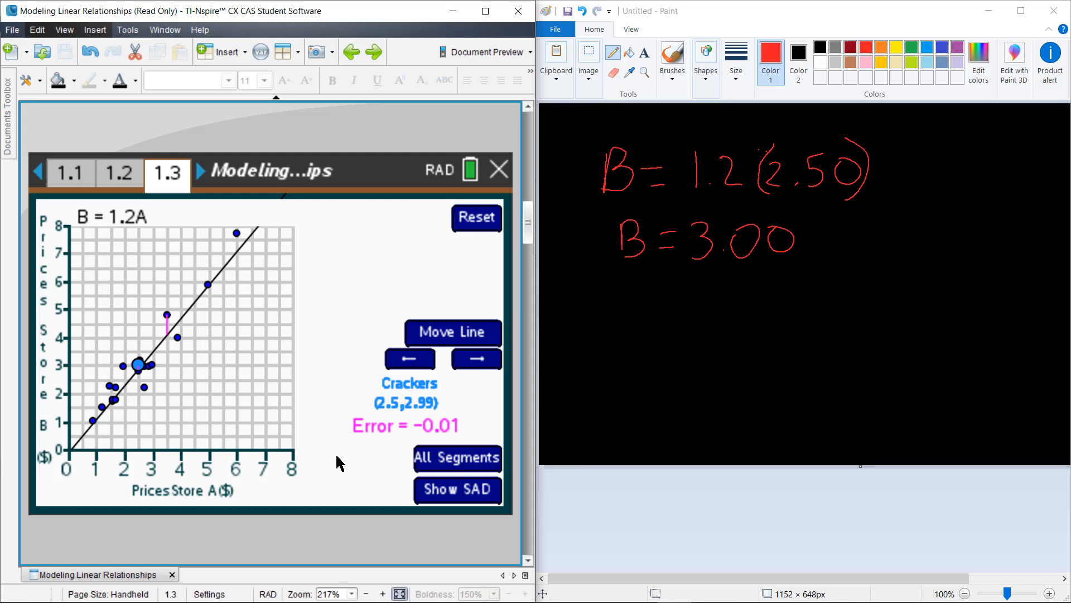
mouse_move(238, 205)
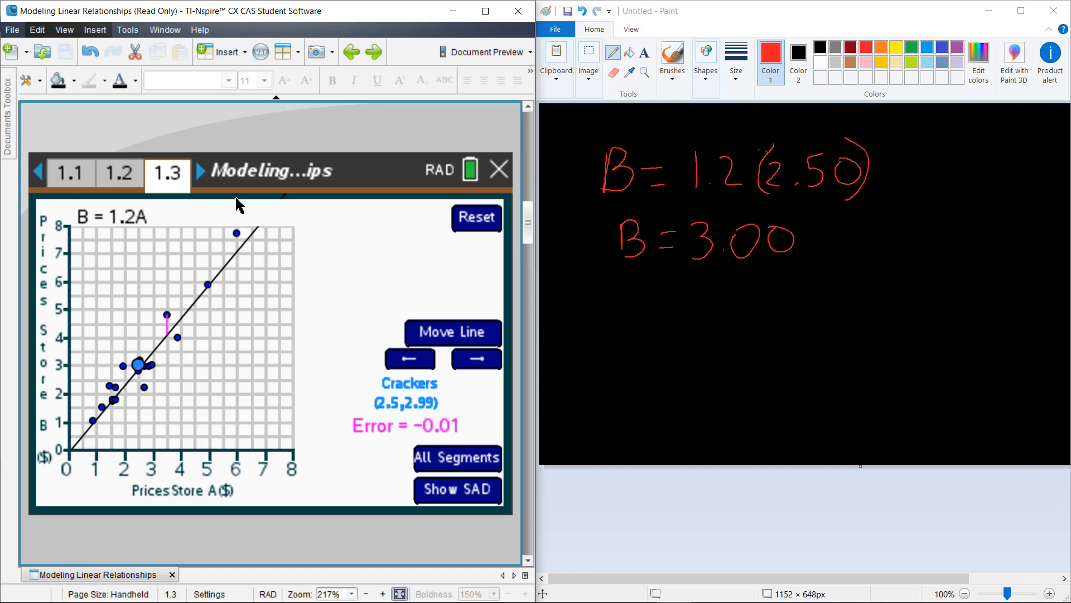
- Advance from page 1.3 through 2.1 to page 2.2
left_click(199, 172)
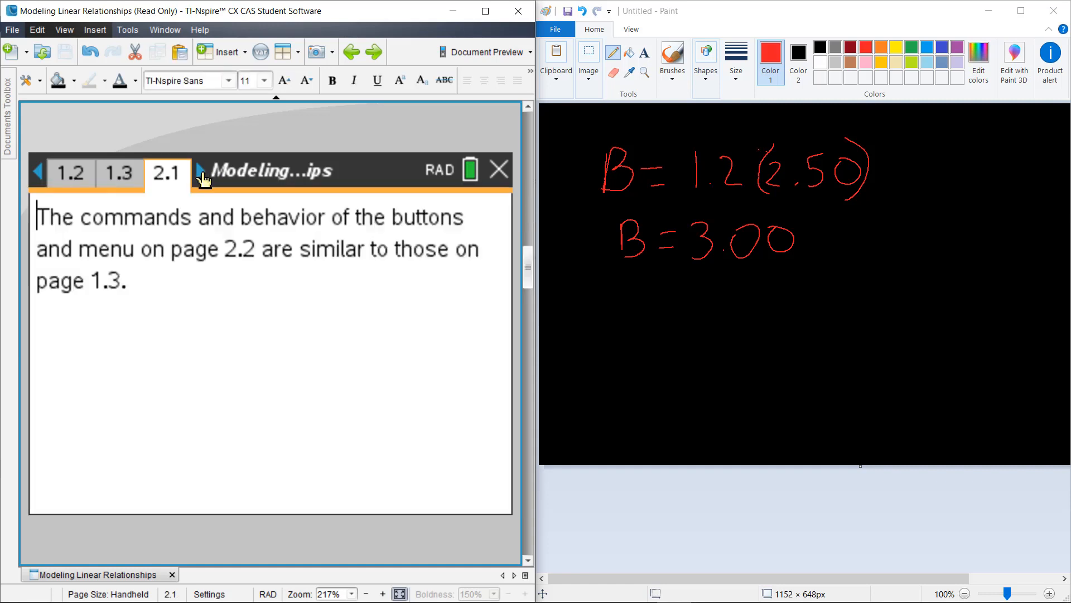
left_click(203, 172)
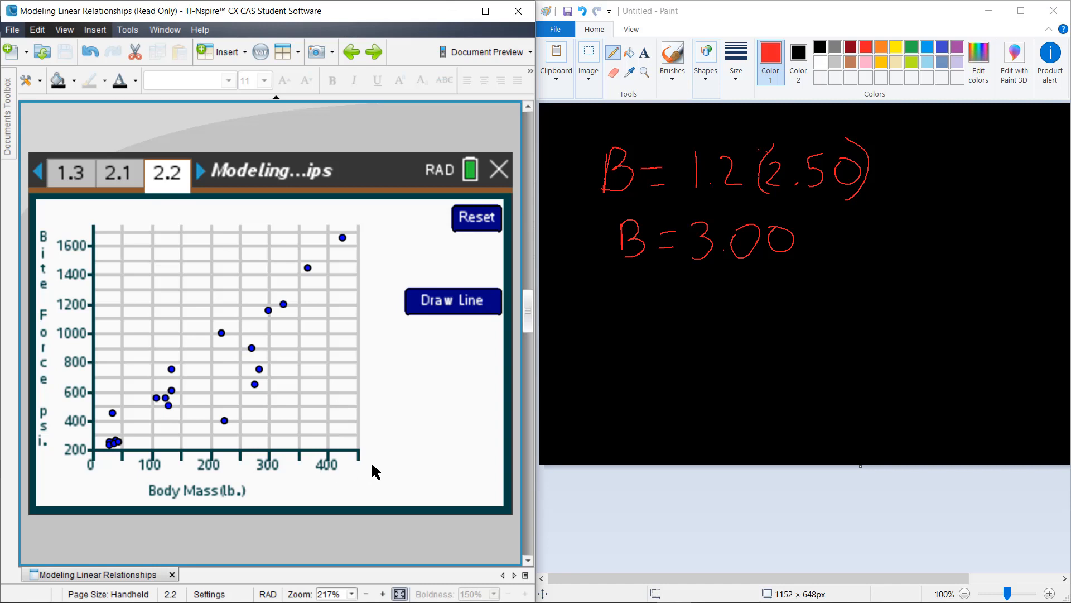
mouse_move(432, 450)
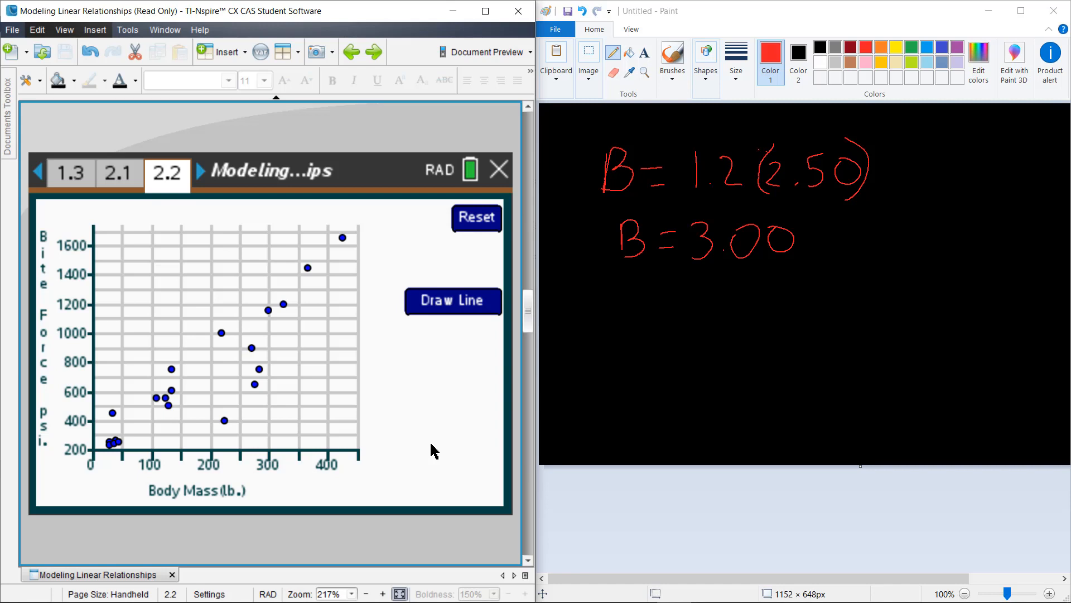
mouse_move(445, 312)
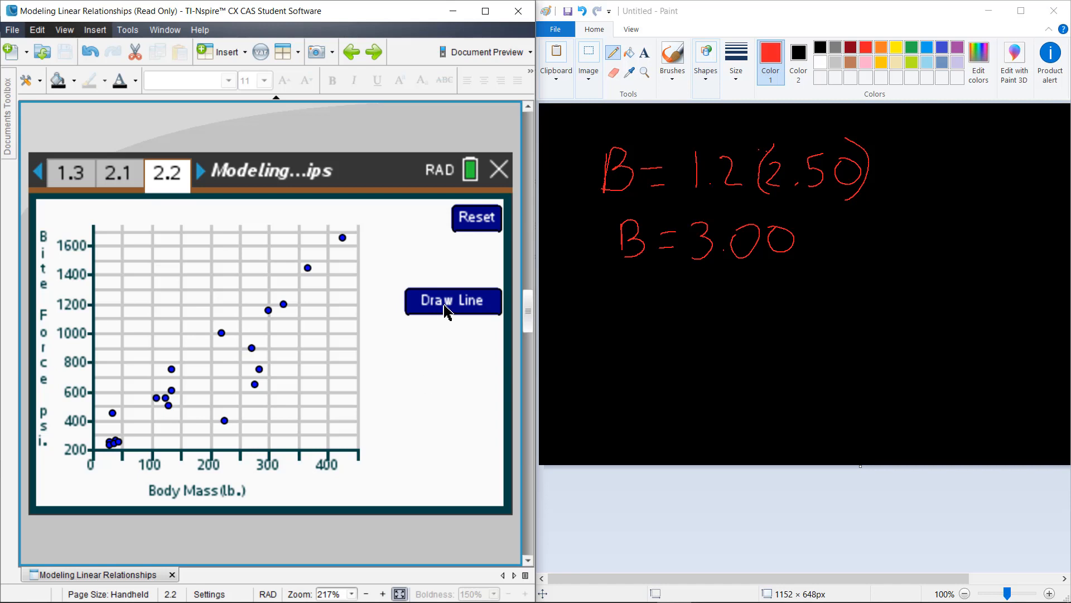
mouse_move(163, 443)
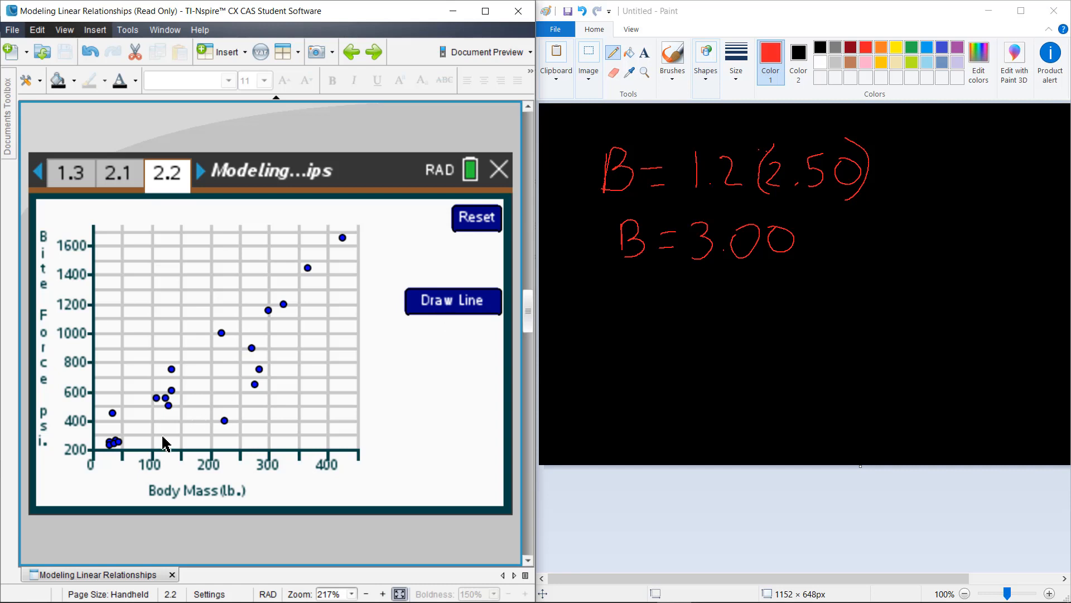
mouse_move(244, 426)
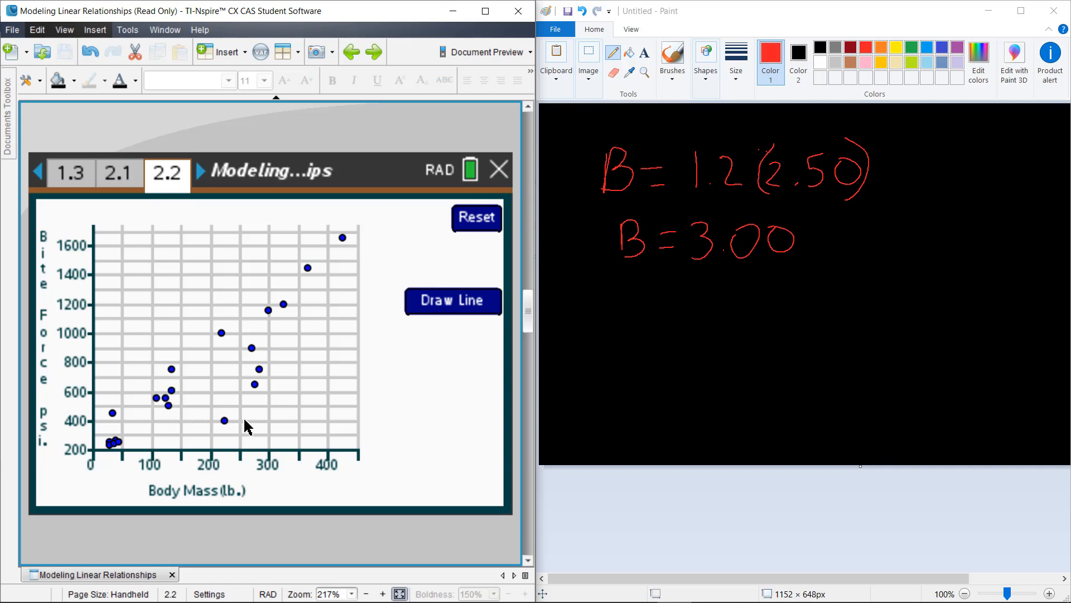
mouse_move(344, 291)
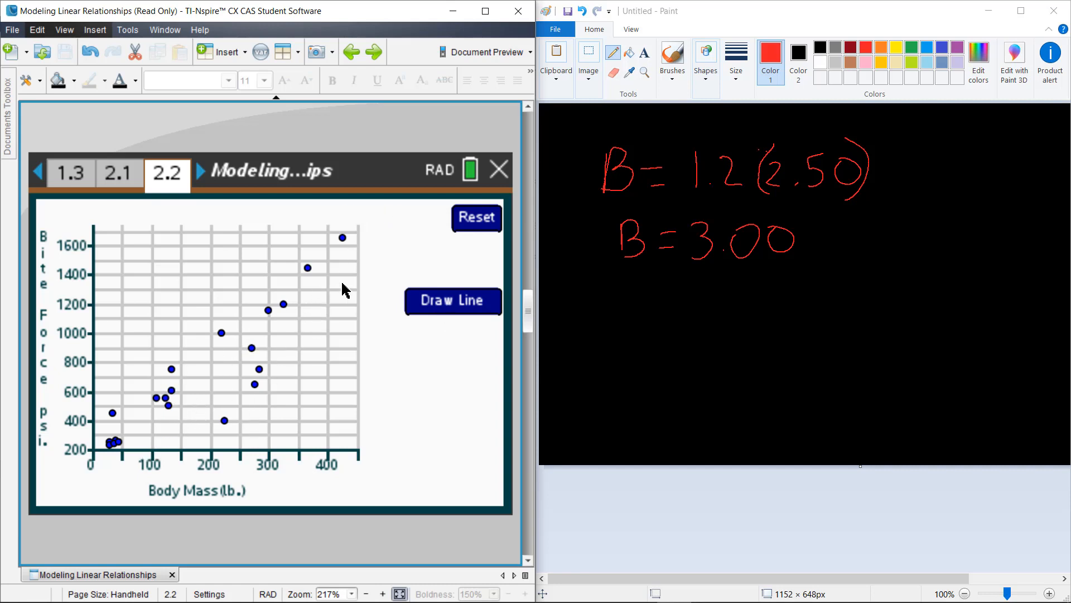
- Place the trend line F = 3.42M + 200 on the bite force scatterplot
left_click(453, 300)
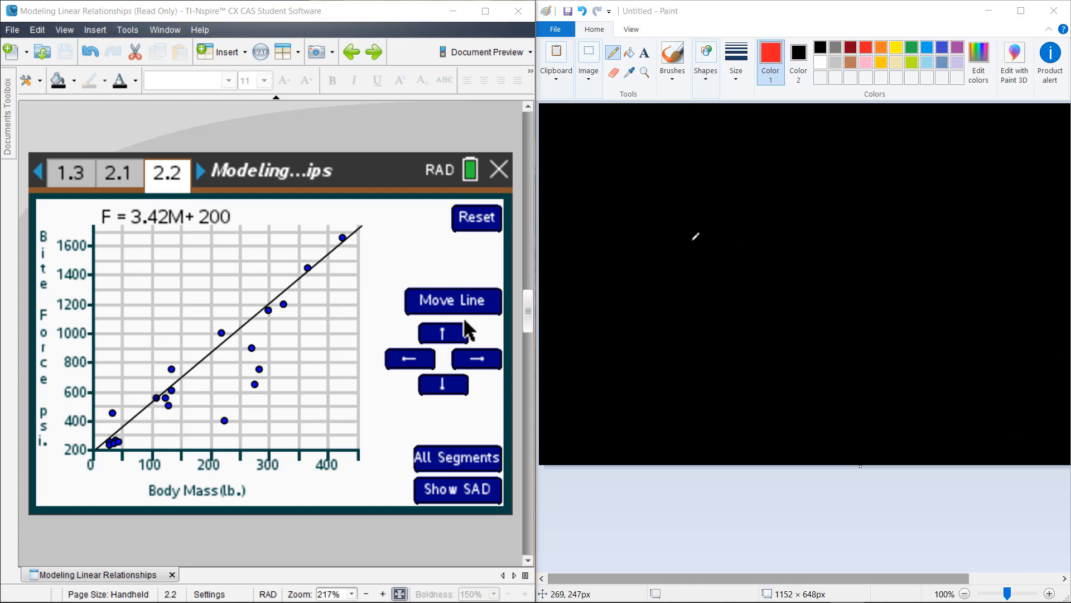
mouse_move(595, 141)
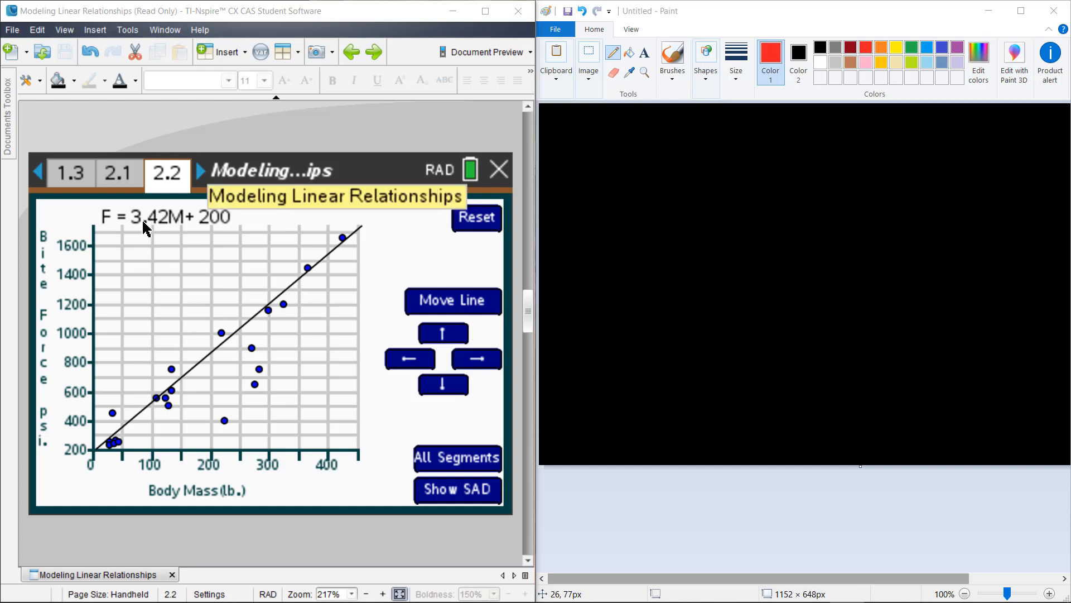
mouse_move(183, 227)
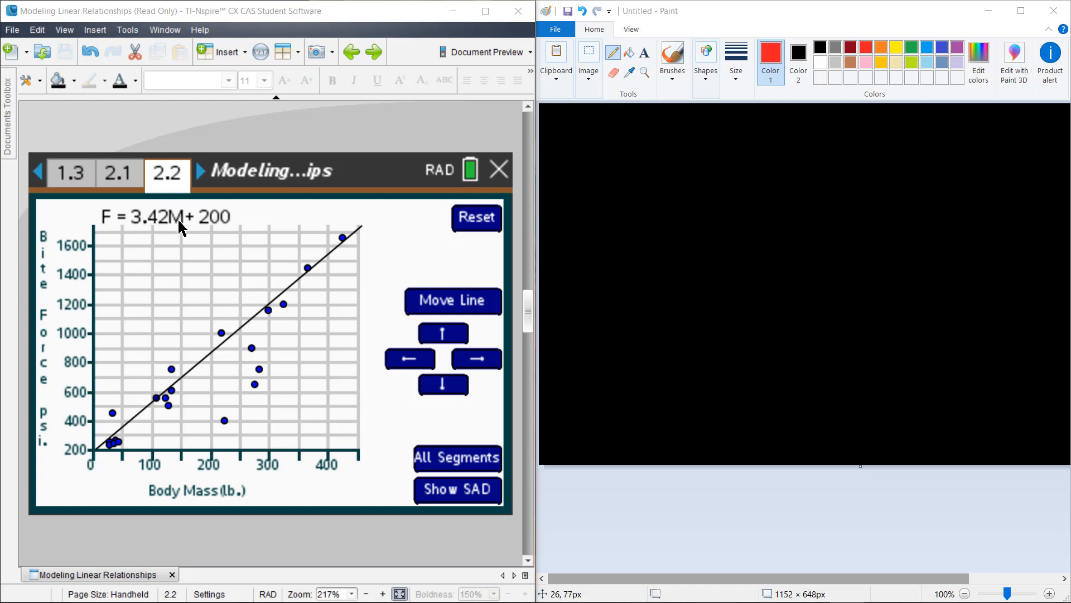
mouse_move(231, 235)
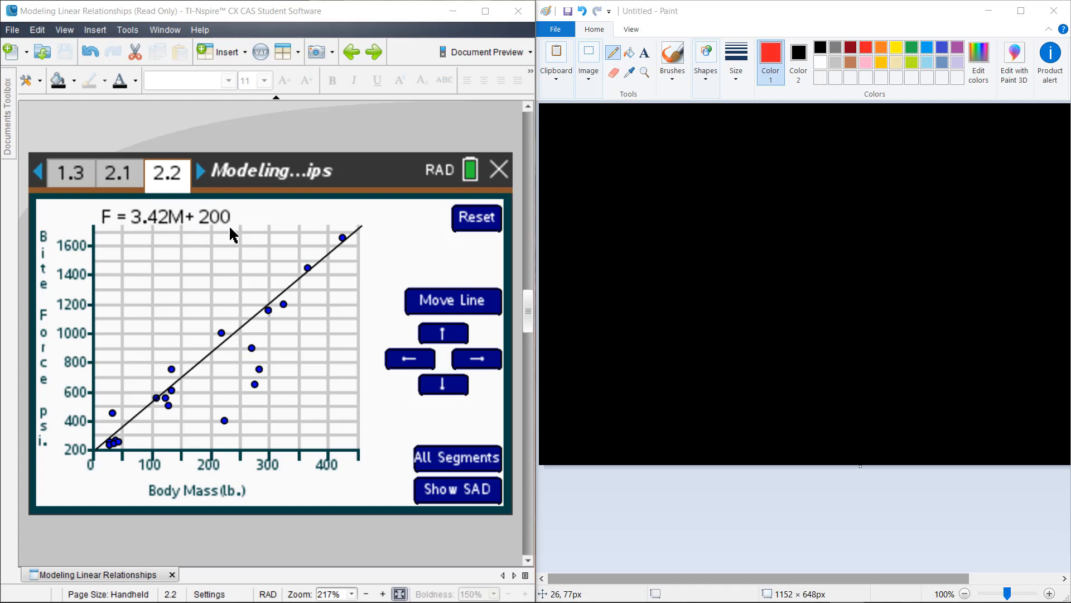
mouse_move(208, 376)
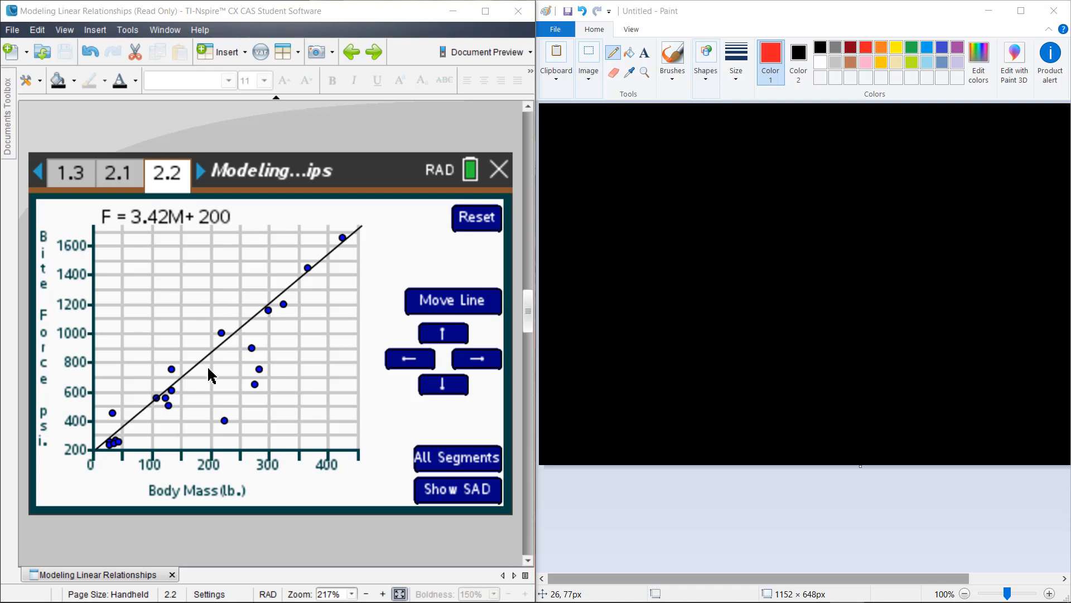
left_click(285, 303)
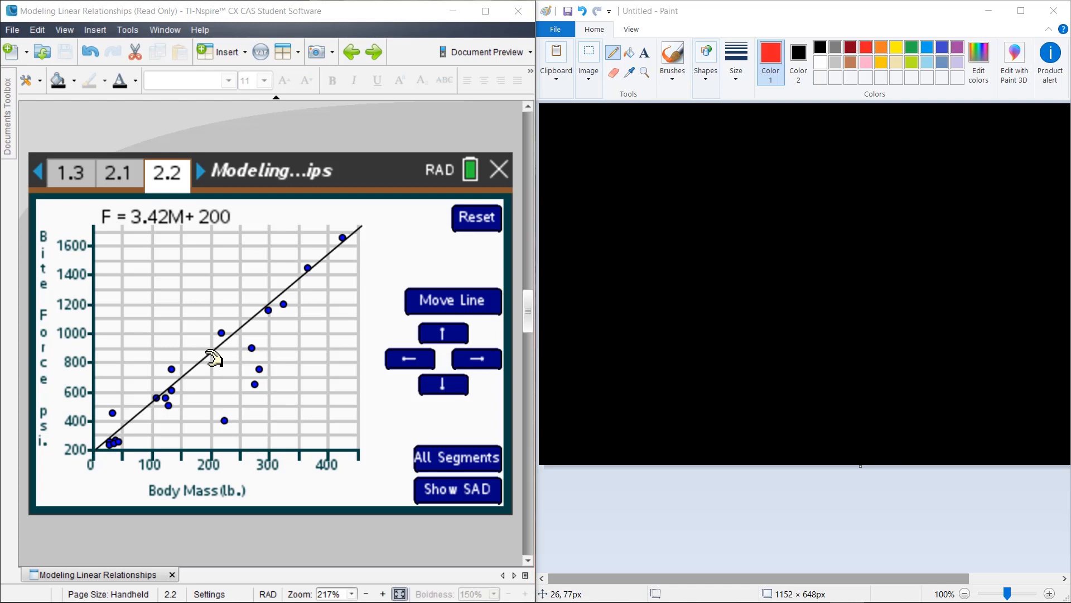
- Shift and rotate the trend line until it reads F = 3.08M + 189
left_click(260, 368)
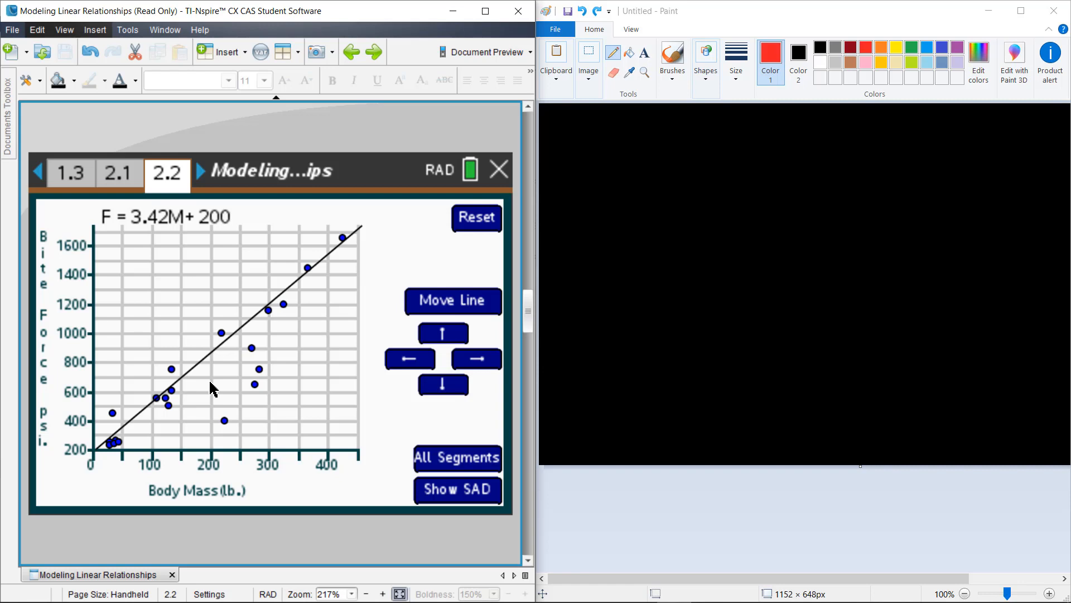
mouse_move(209, 362)
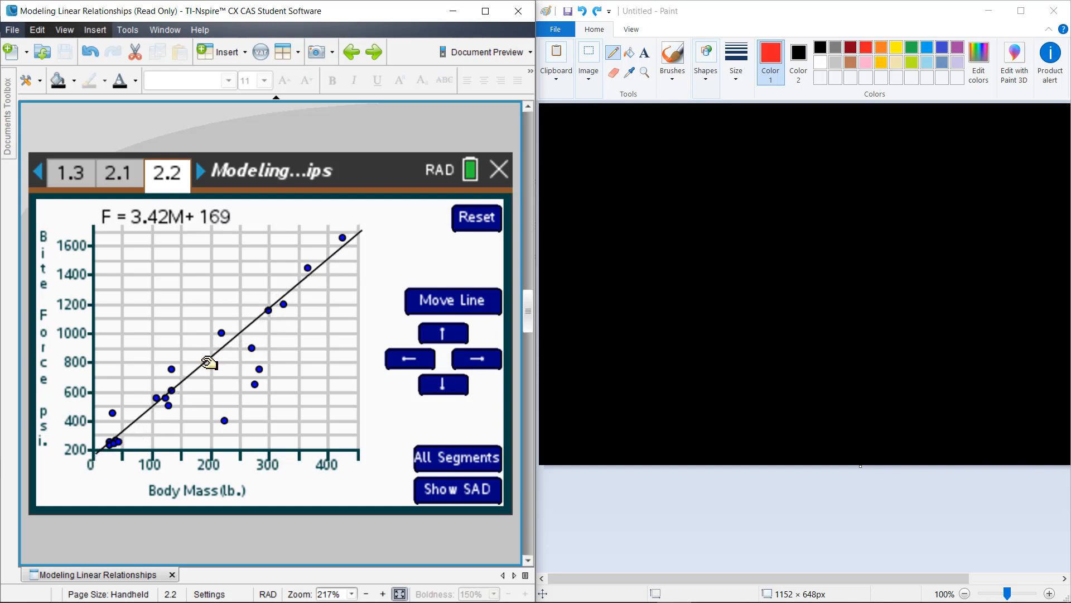
left_click_drag(210, 362, 226, 358)
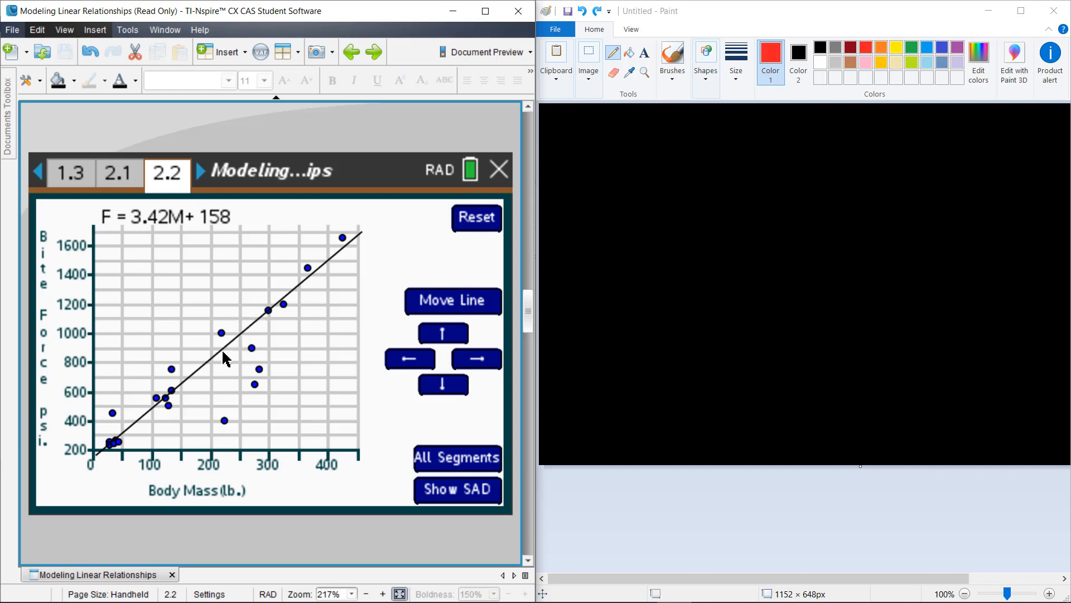
mouse_move(248, 330)
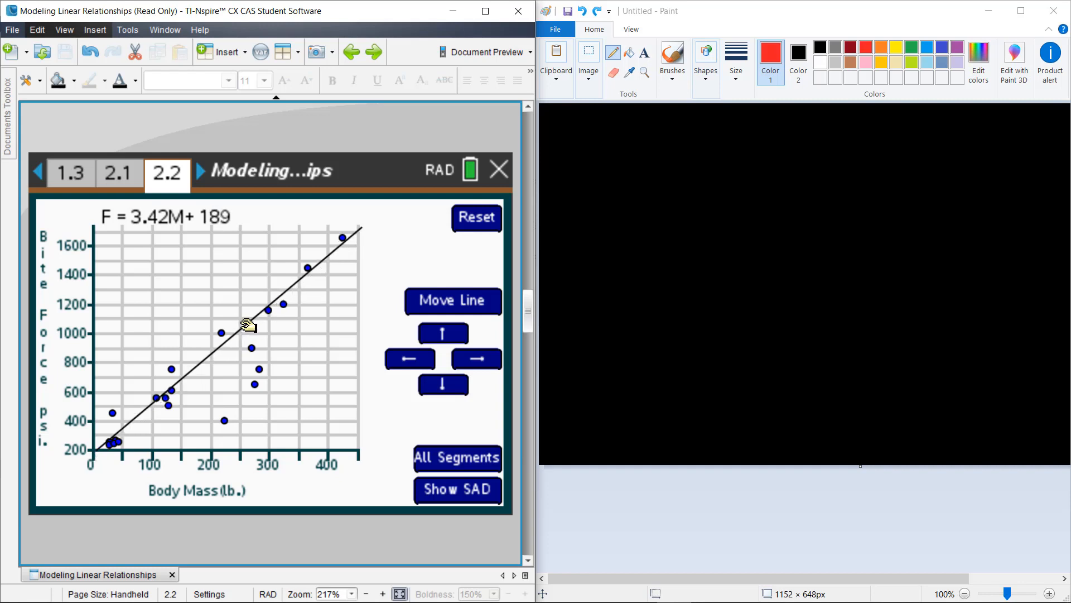
mouse_move(301, 288)
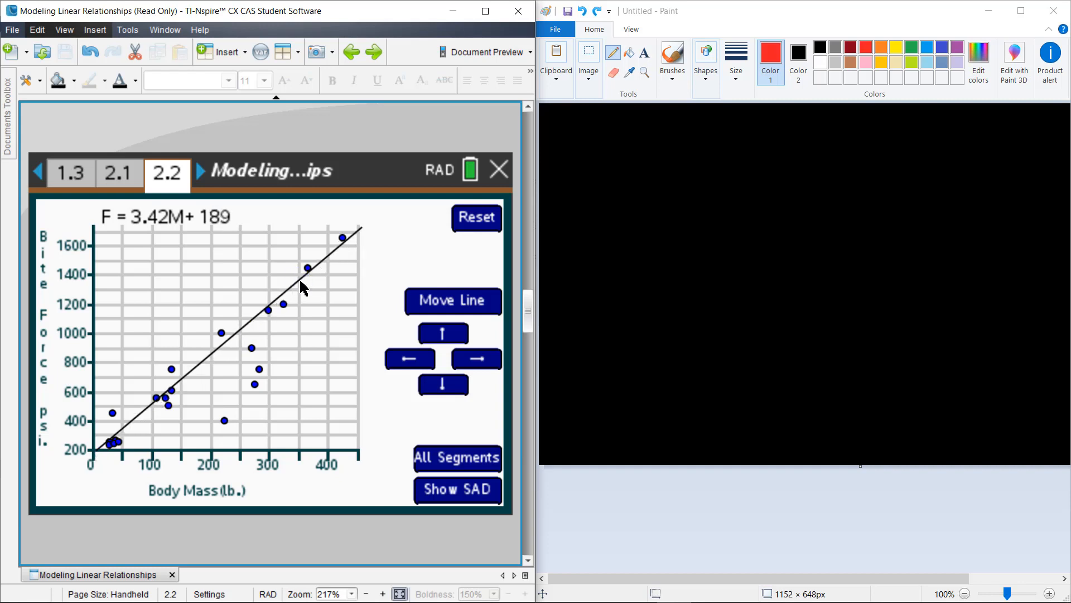
left_click_drag(304, 287, 308, 288)
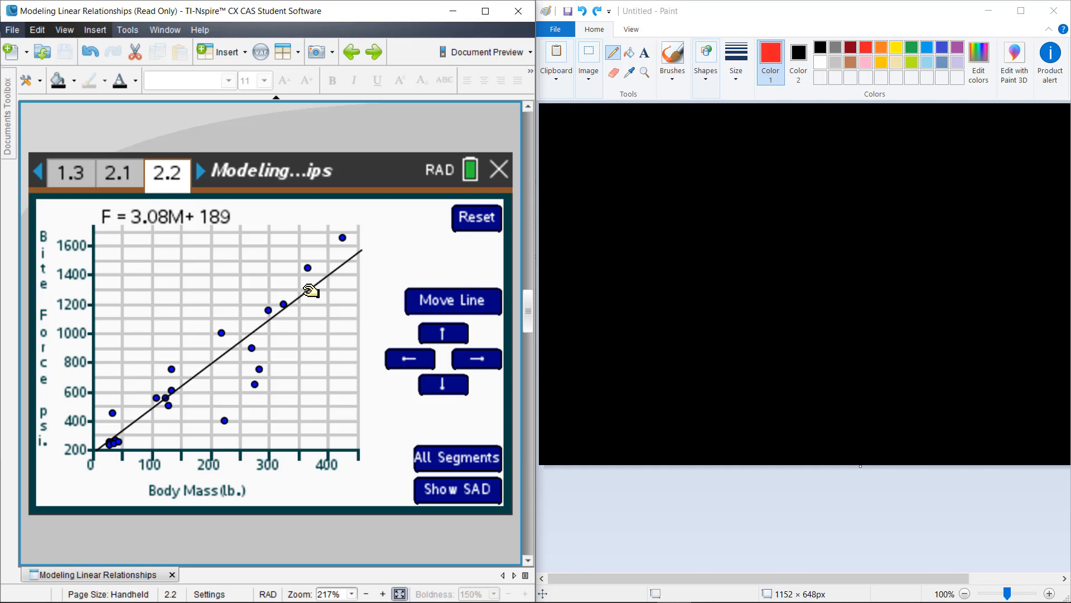
mouse_move(84, 387)
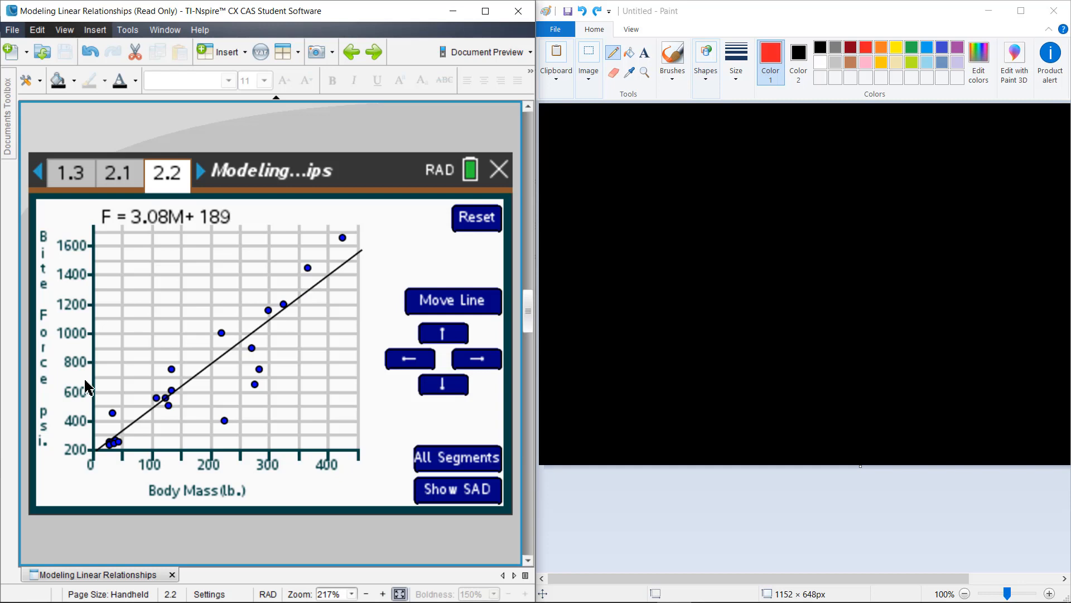
- Show the Indian Gharial croc point's error of -482 at (225, 400)
left_click(222, 420)
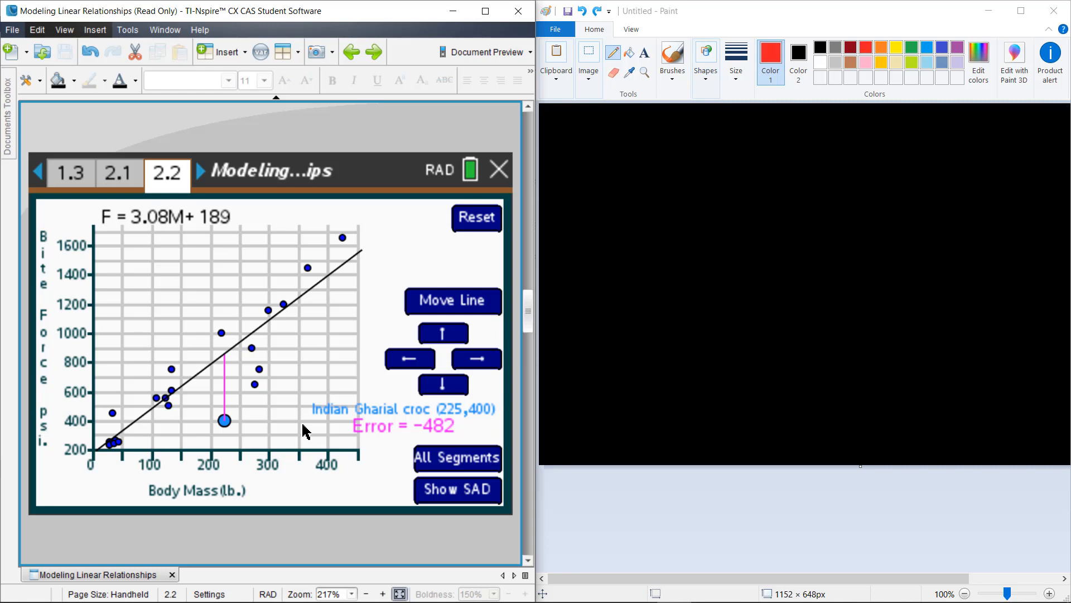
left_click_drag(578, 158, 594, 156)
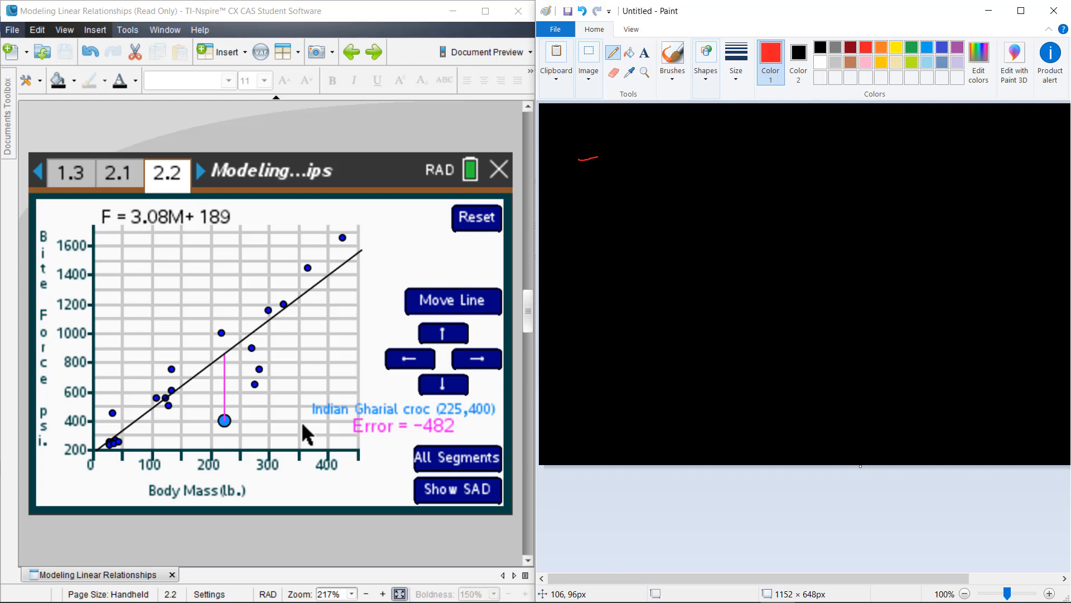
- Handwrite '-482 + 133.4 ...' in red on the Paint canvas
left_click_drag(595, 155, 657, 156)
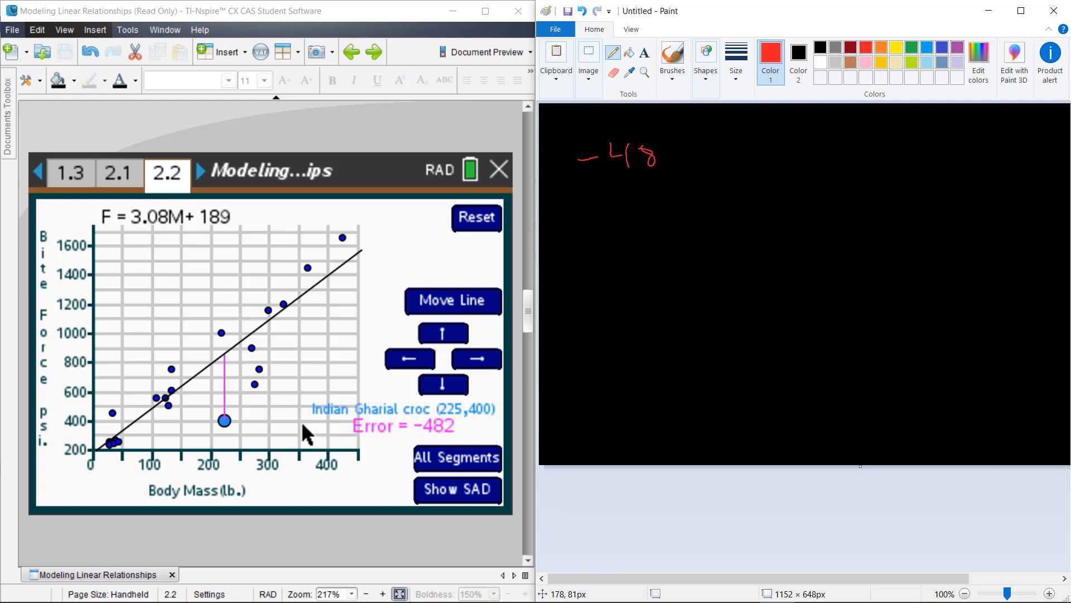
left_click_drag(653, 154, 710, 143)
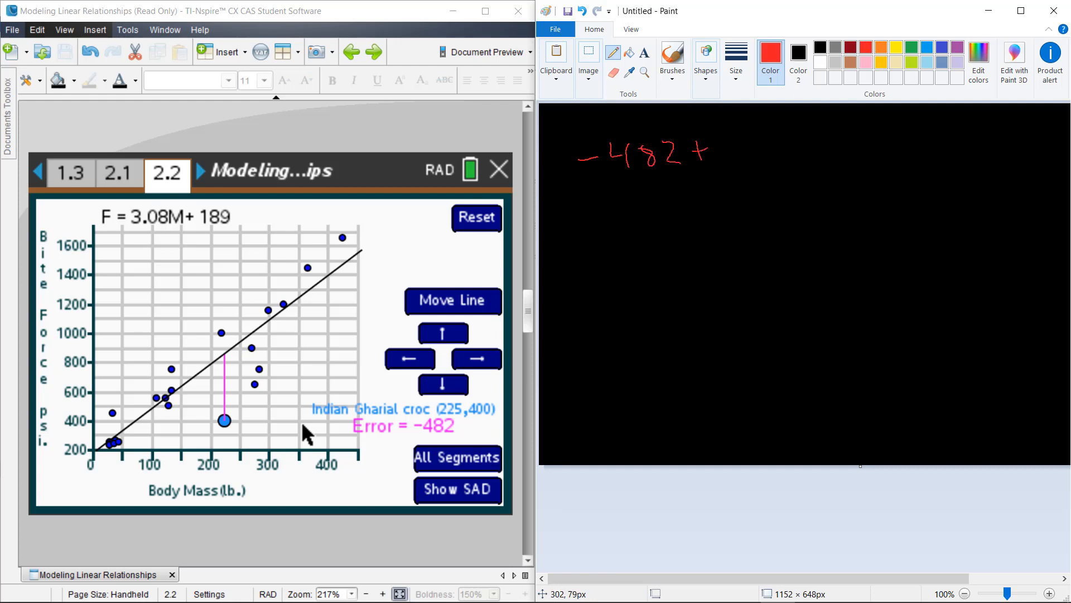
mouse_move(215, 358)
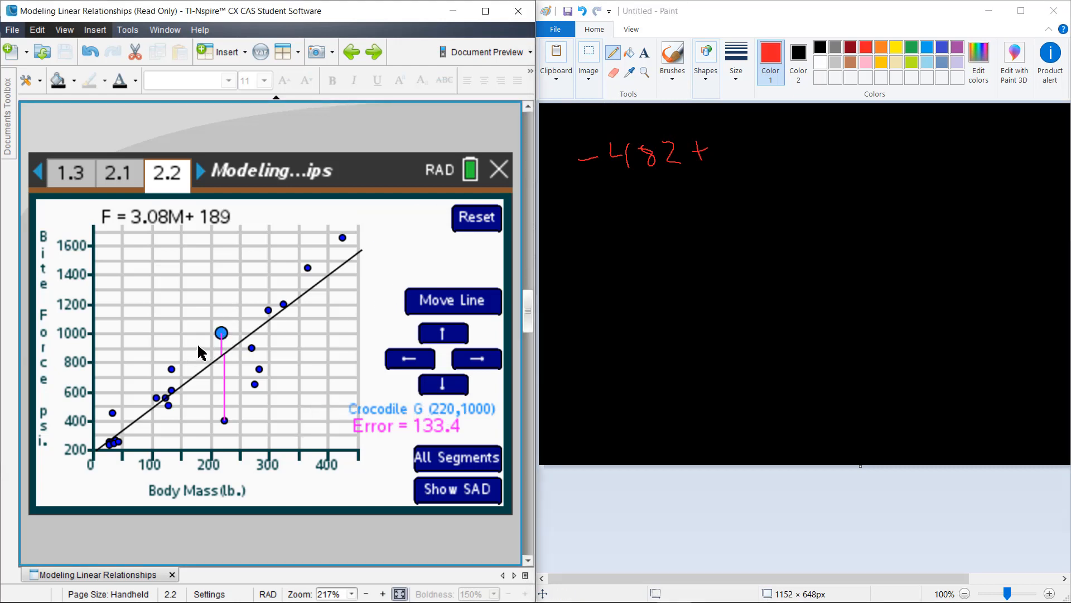
left_click_drag(737, 143, 749, 161)
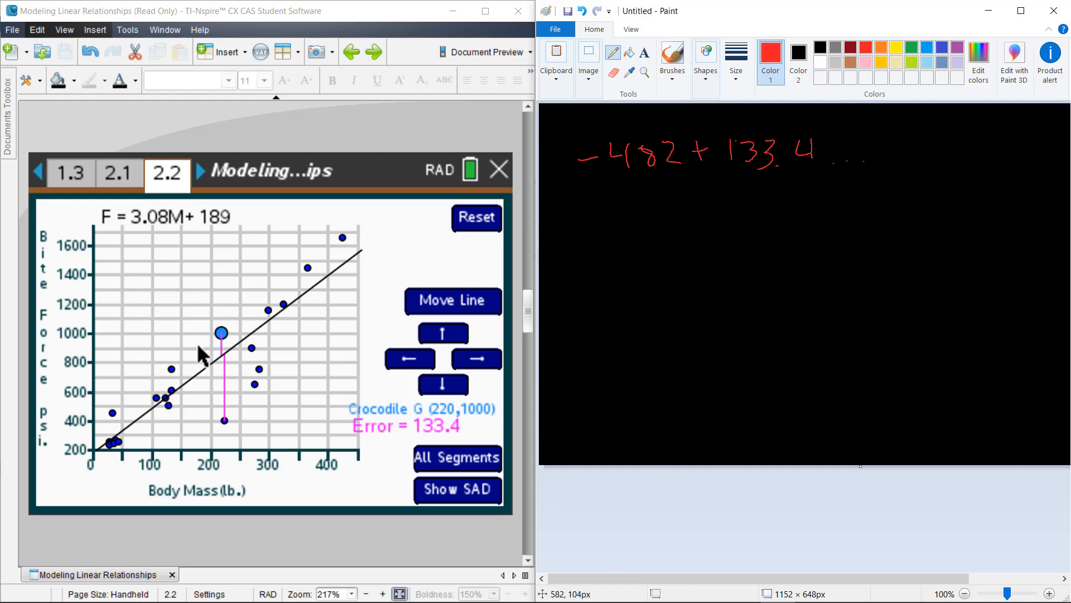
left_click(260, 370)
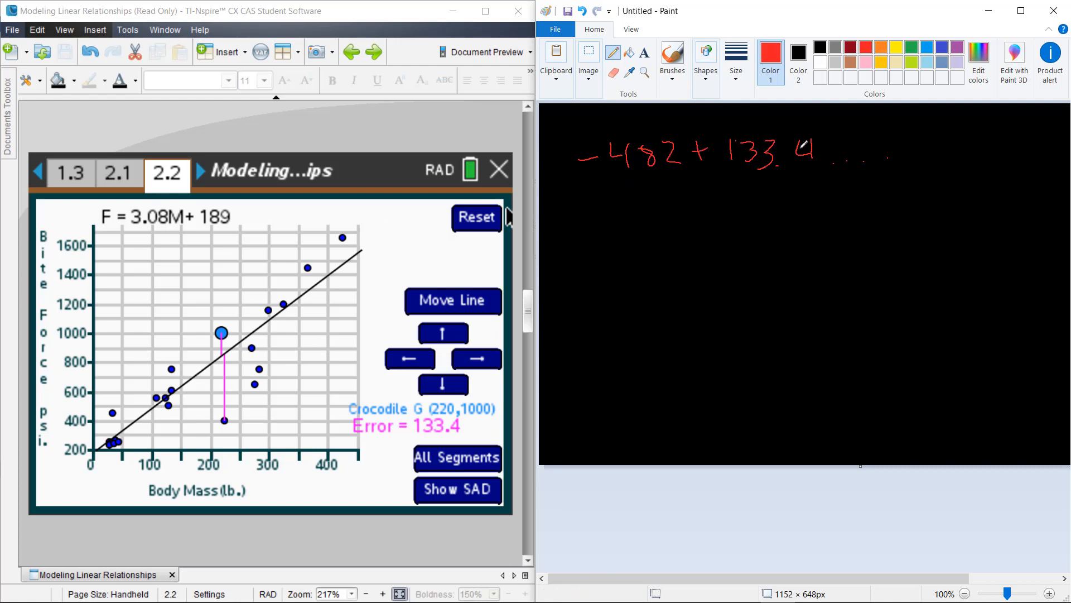
mouse_move(681, 267)
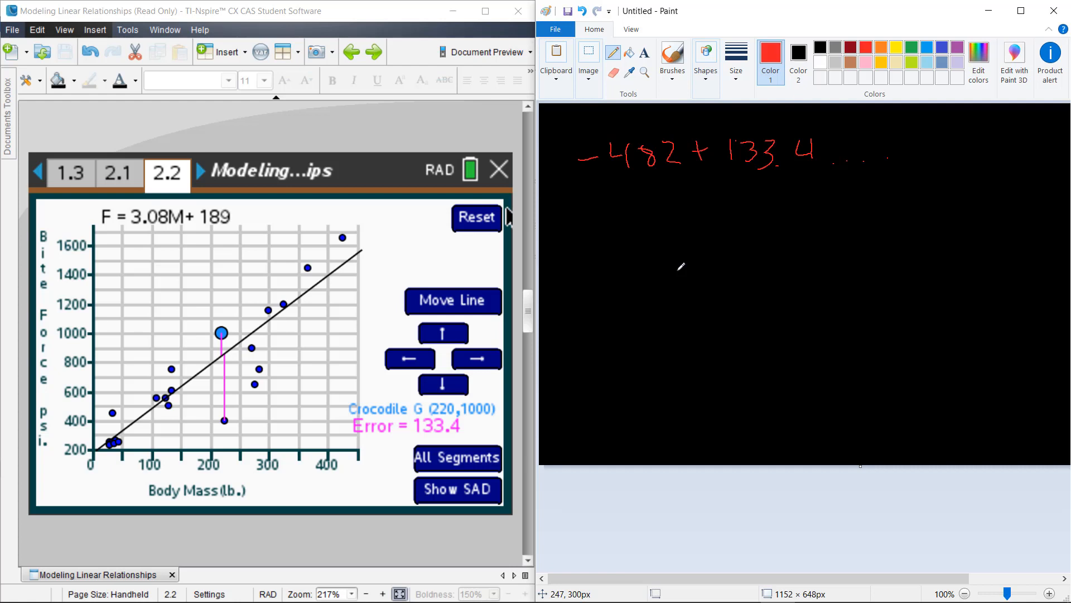
mouse_move(221, 353)
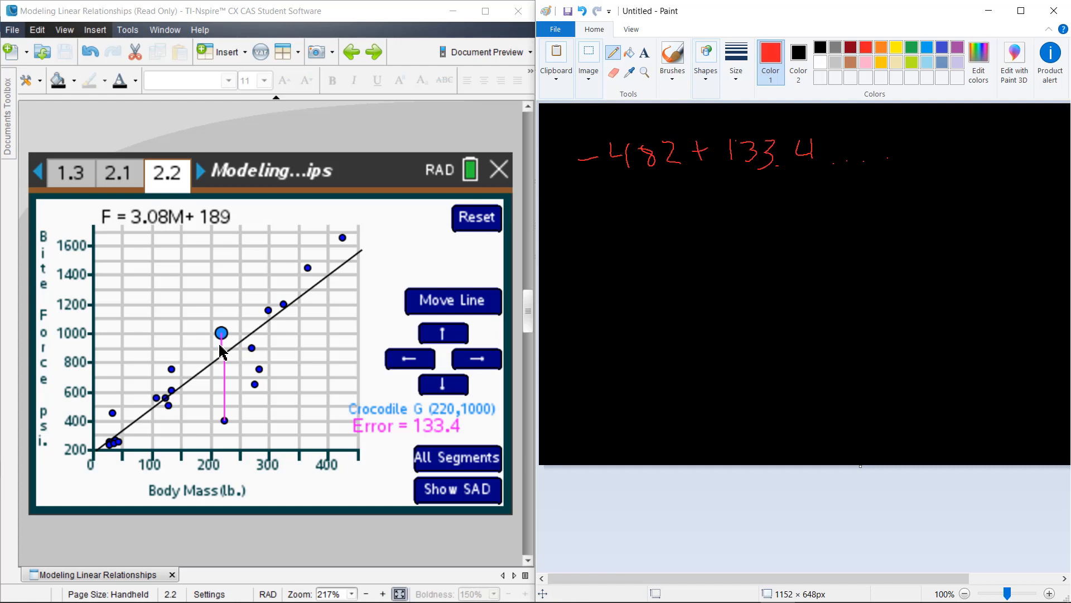
- Turn on All Segments so every point's error segment to F = 3.08M + 189 shows
left_click(457, 458)
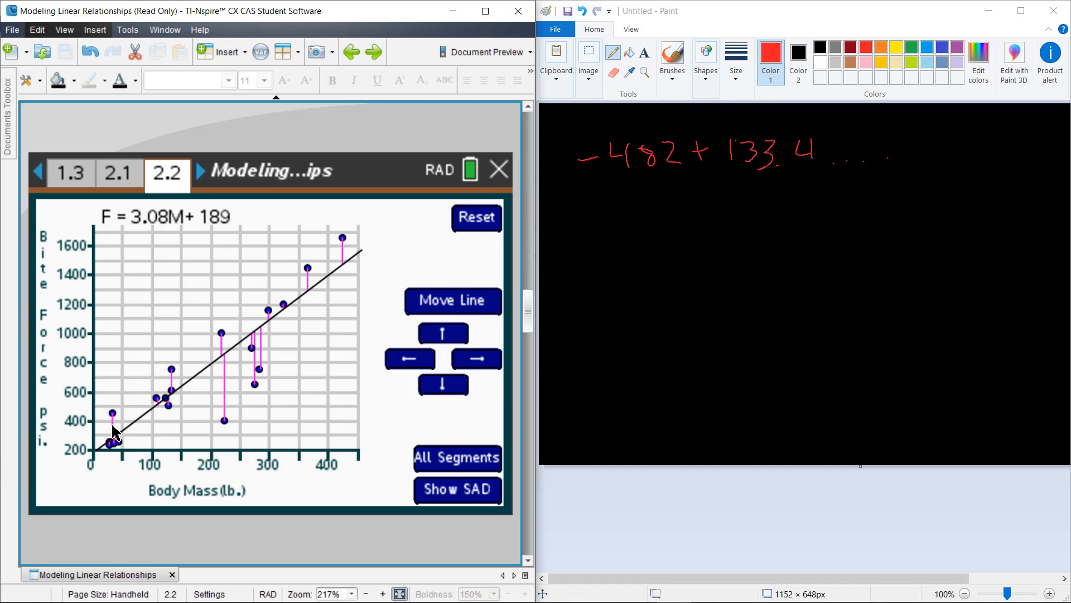
mouse_move(330, 370)
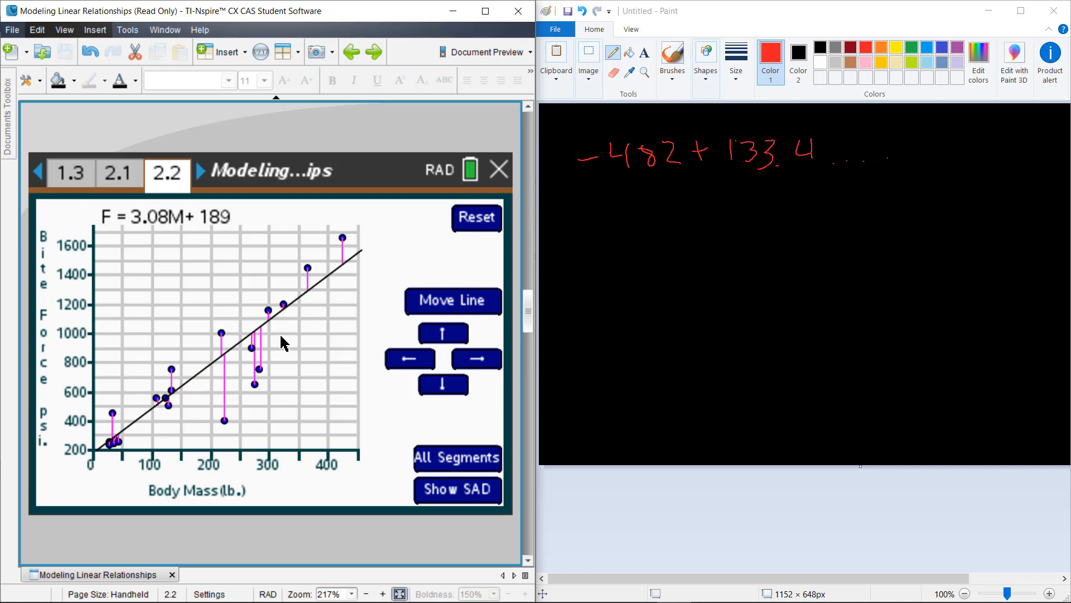
mouse_move(323, 306)
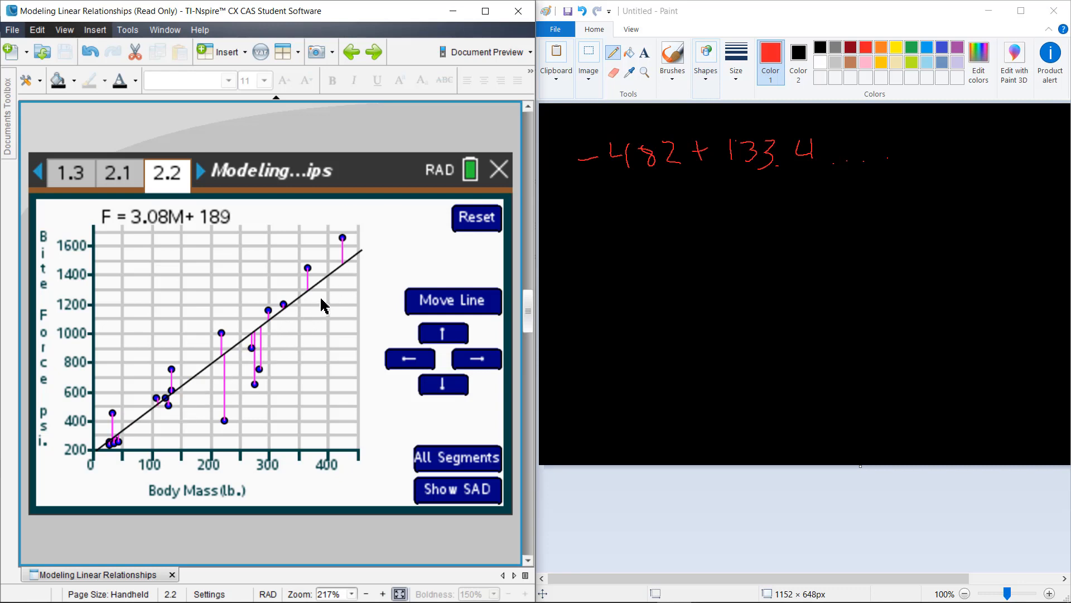
mouse_move(412, 460)
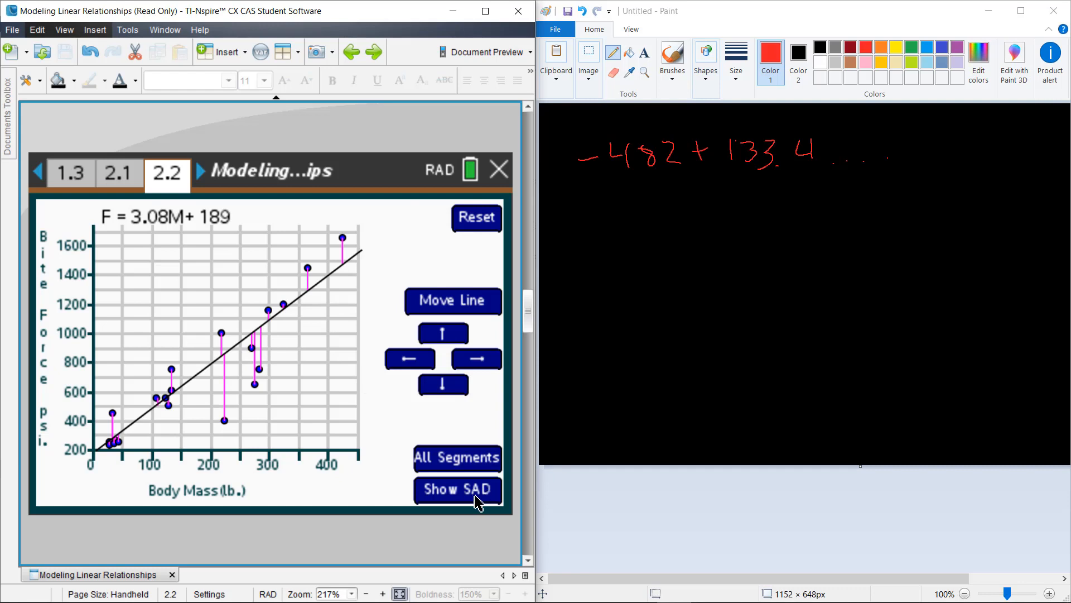
mouse_move(450, 514)
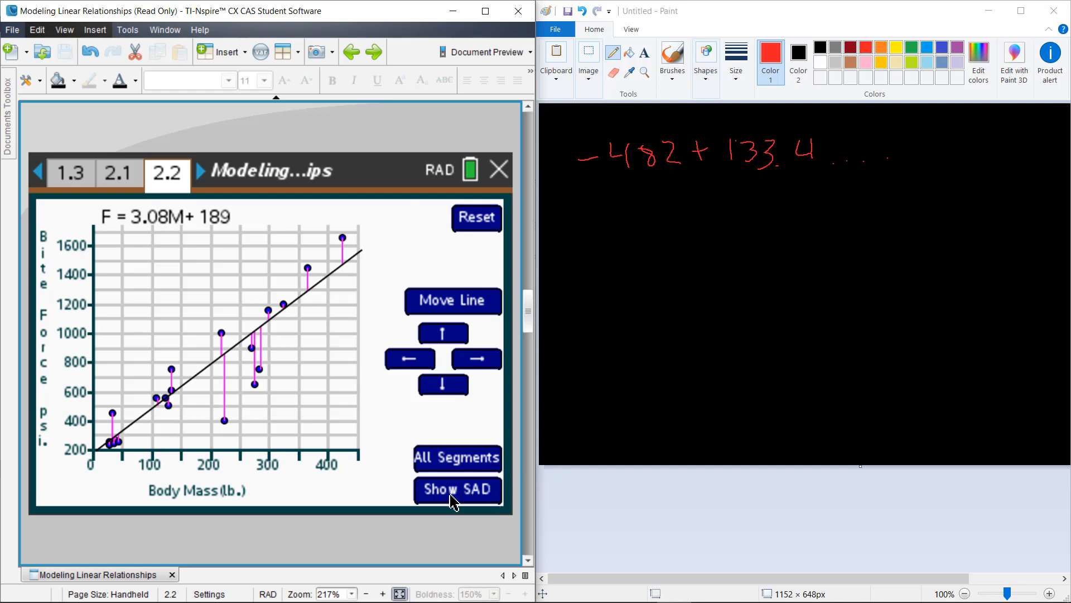
mouse_move(187, 356)
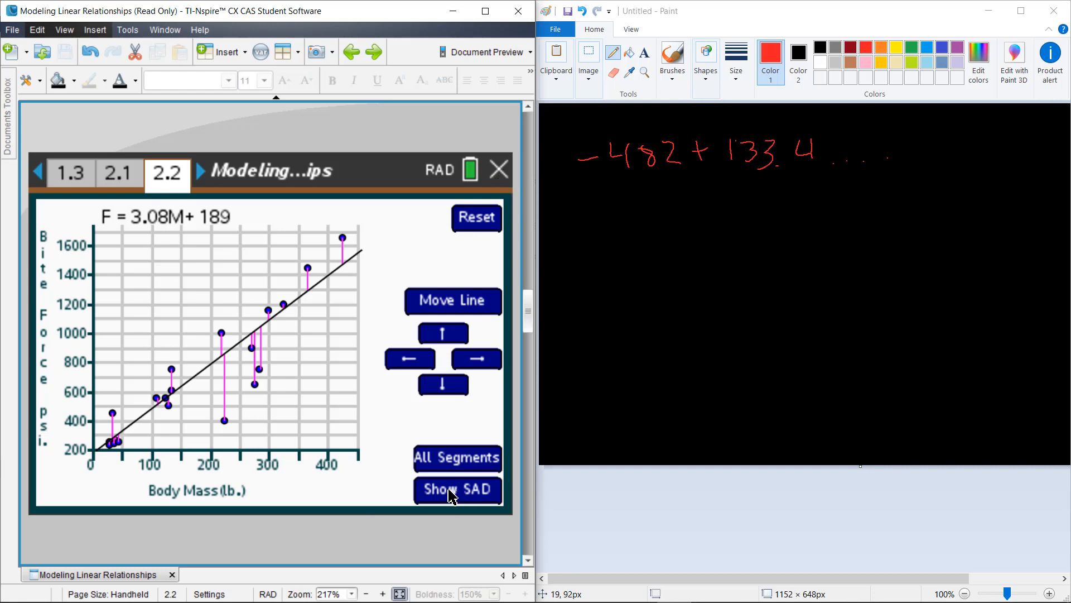
- Turn on Show SAD to display SAD = 2477.8 beside the graph
left_click(457, 490)
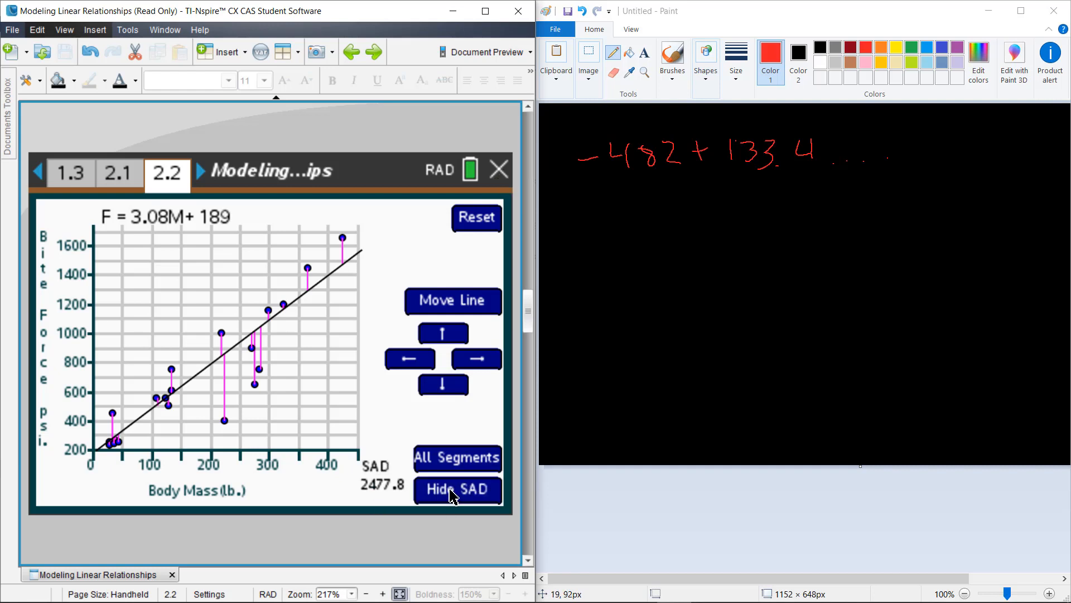
mouse_move(344, 398)
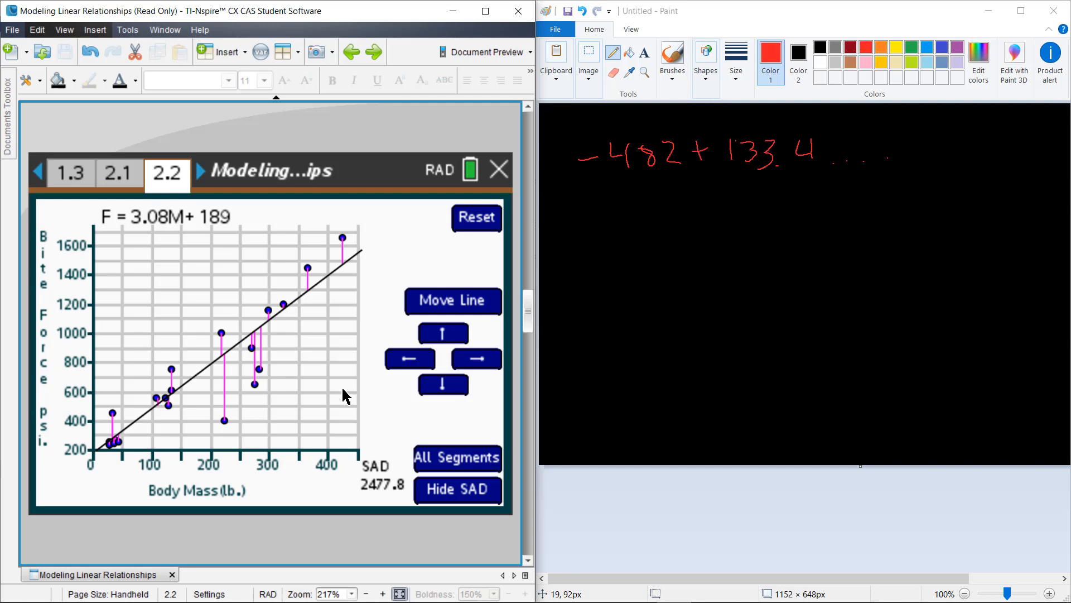
mouse_move(322, 484)
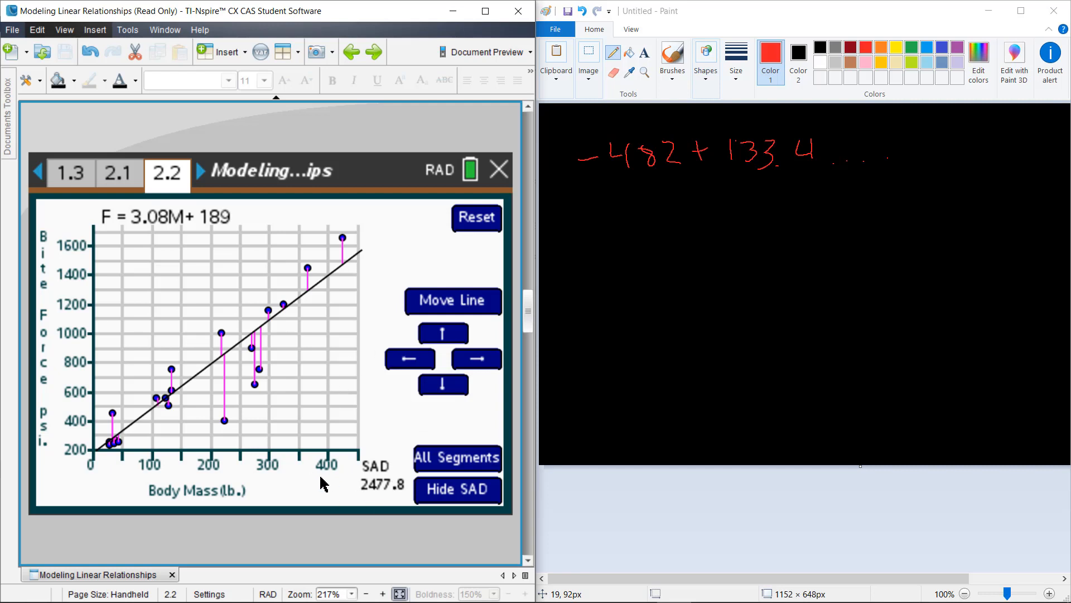
mouse_move(222, 312)
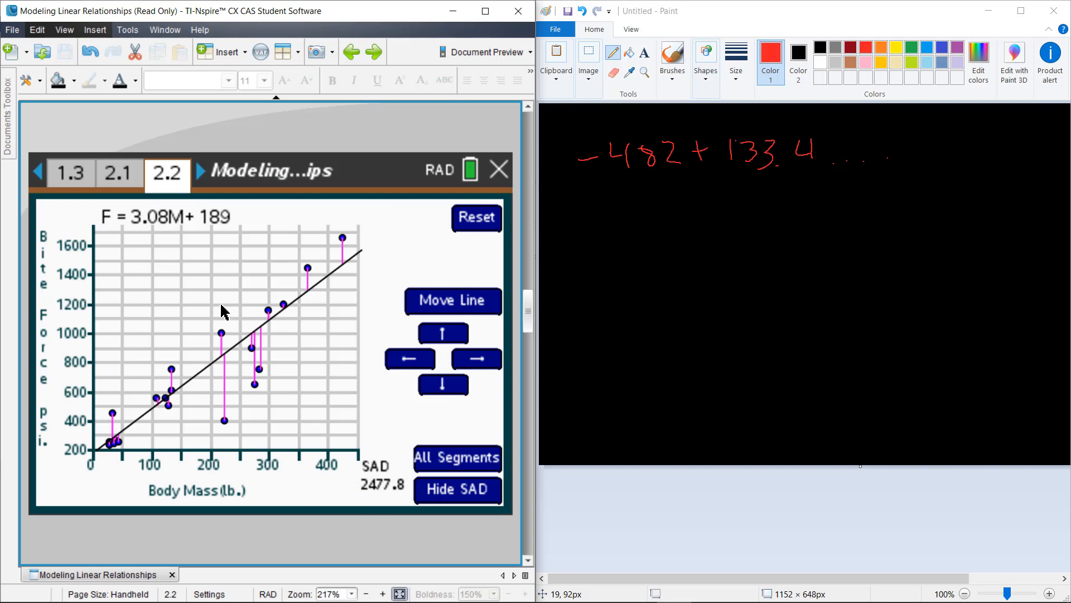
mouse_move(174, 395)
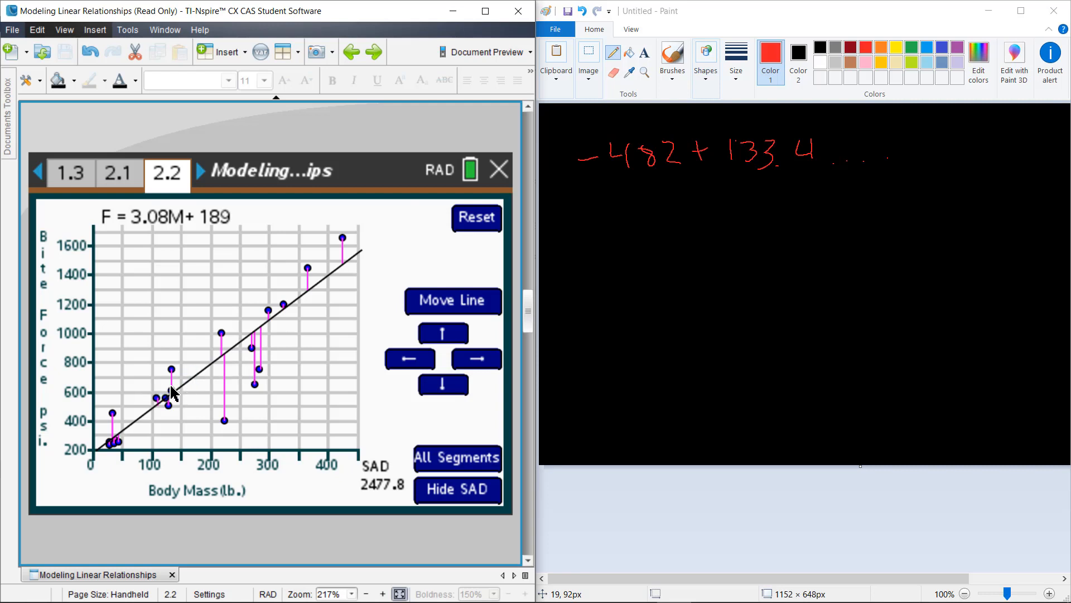
mouse_move(199, 340)
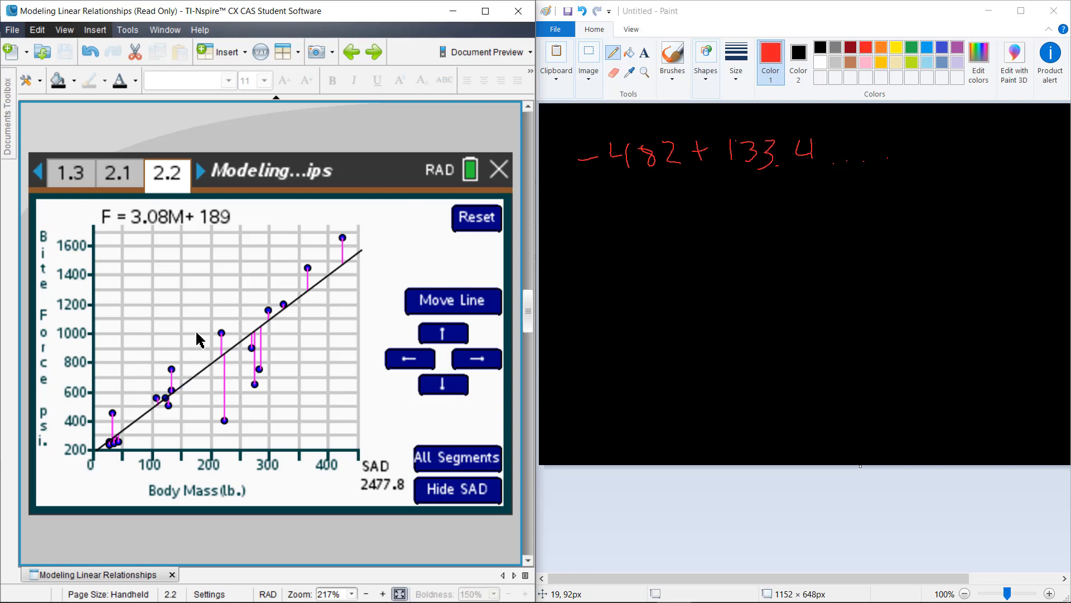
mouse_move(202, 353)
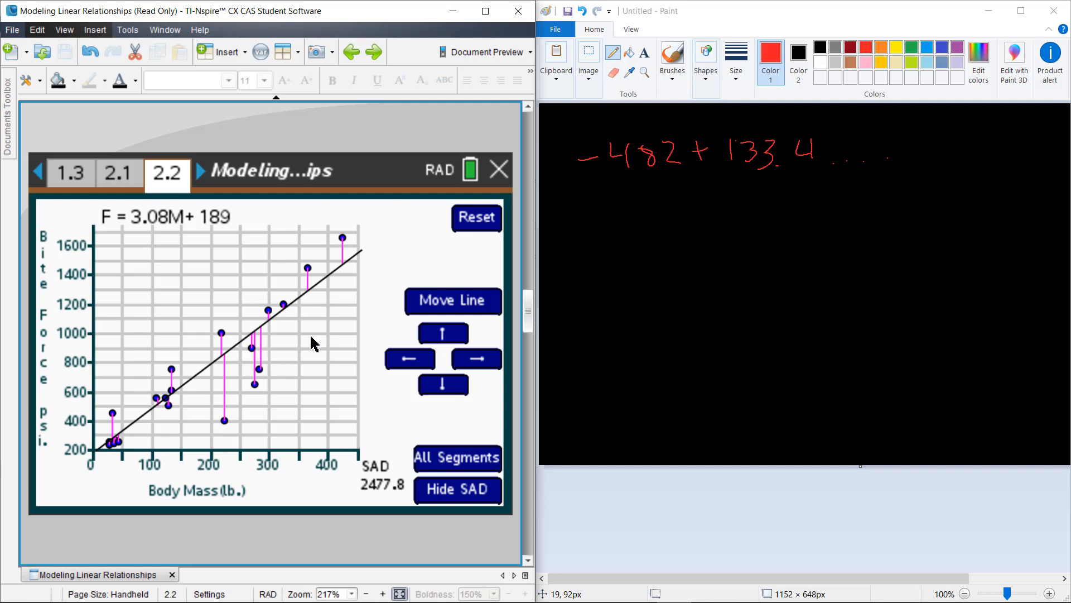
mouse_move(199, 382)
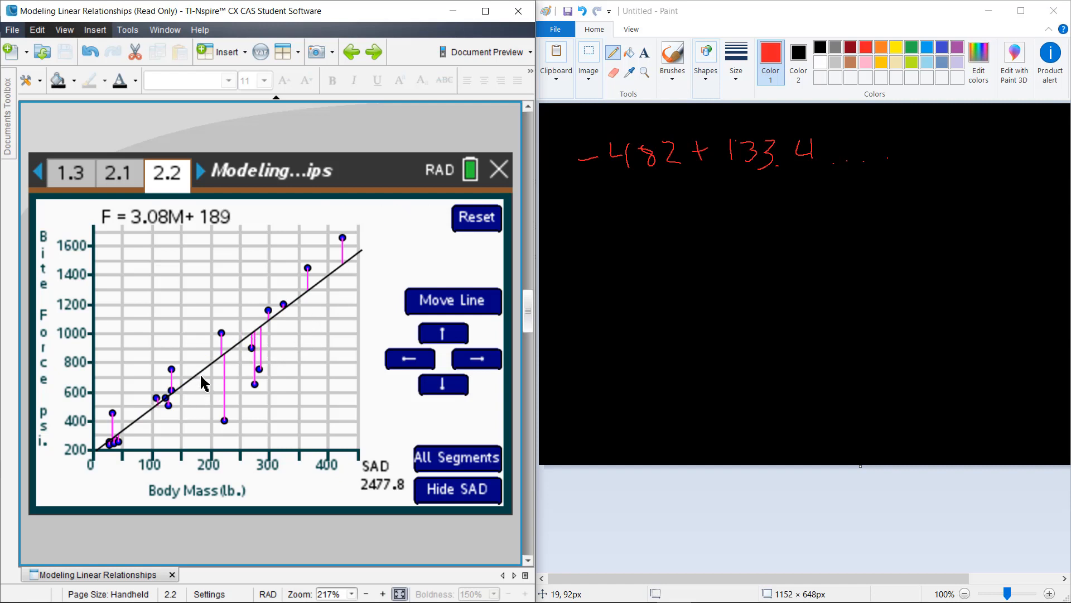
- Shift and tilt the trend line to F = 3.4M + 127, reaching SAD 2286.6
left_click_drag(202, 383, 210, 374)
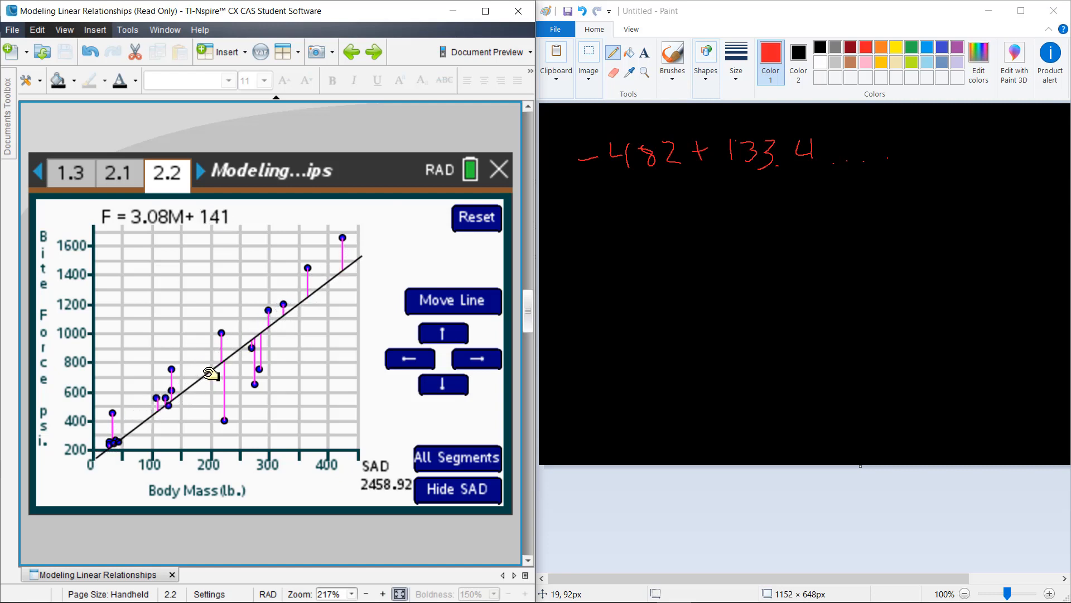
left_click_drag(204, 371, 282, 286)
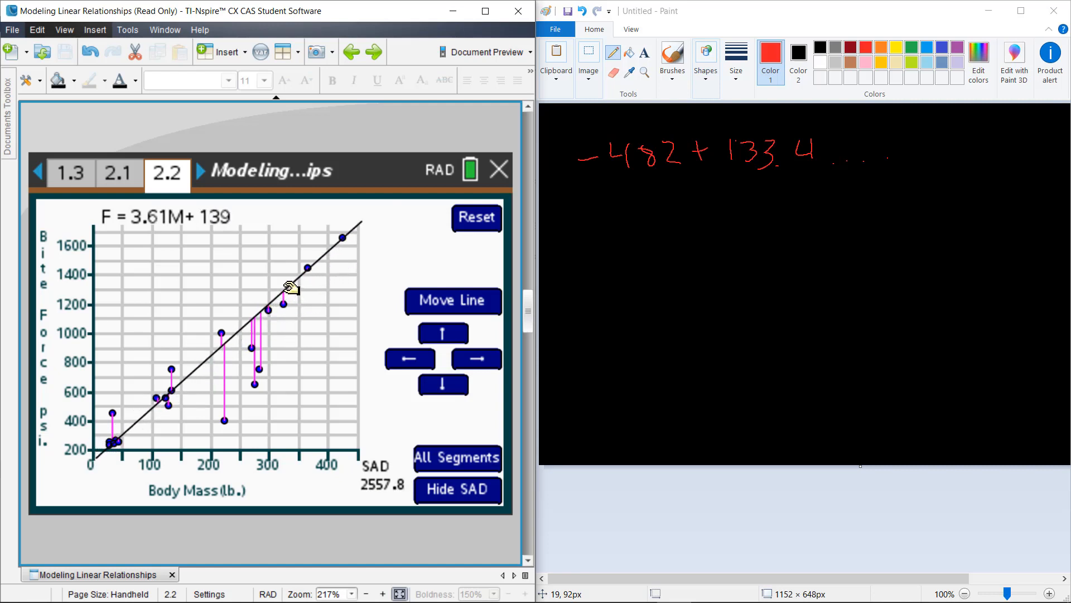
left_click_drag(287, 286, 220, 371)
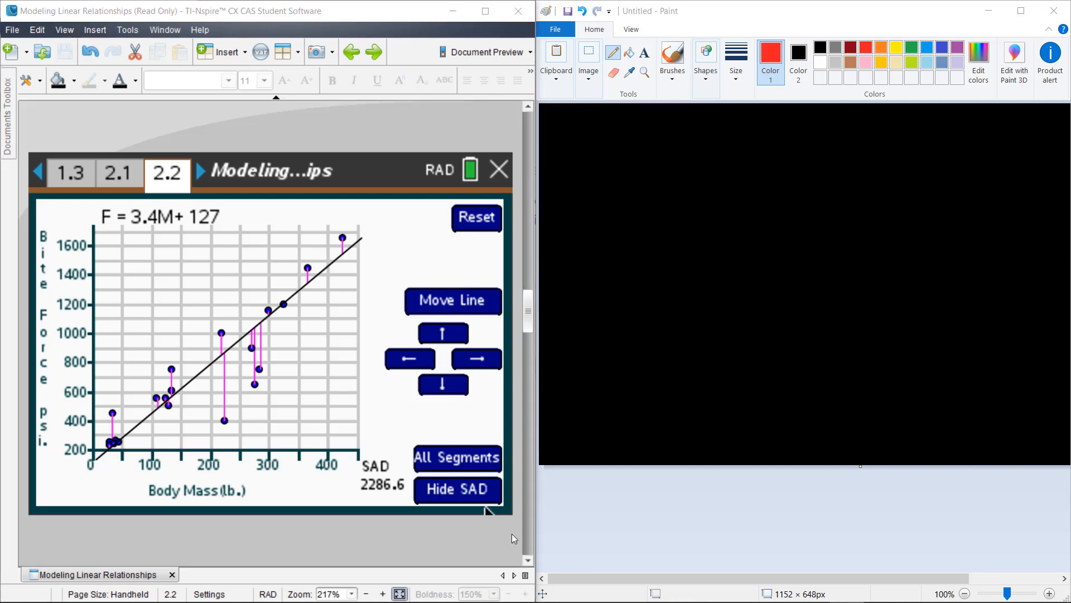
mouse_move(199, 184)
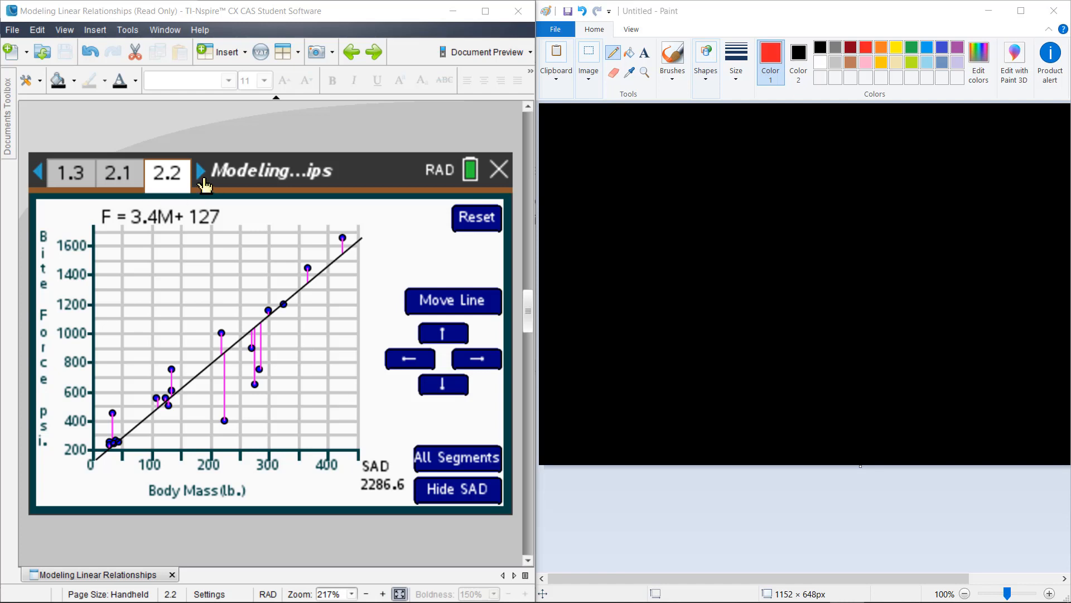
- Advance to page 3.2, the property price versus distance from Go scatterplot
left_click(202, 172)
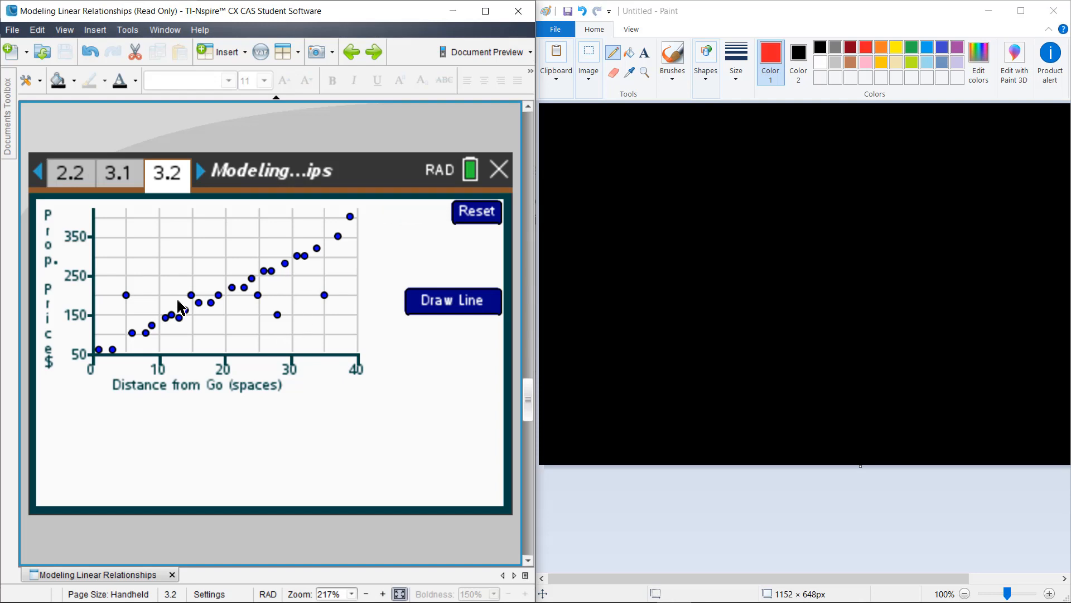
mouse_move(333, 252)
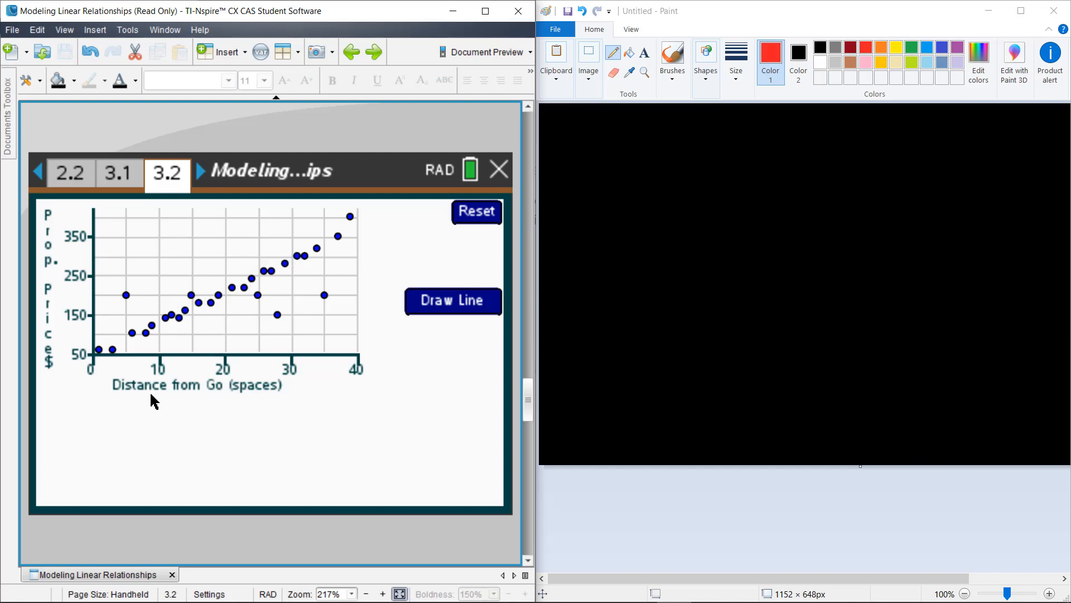
mouse_move(161, 381)
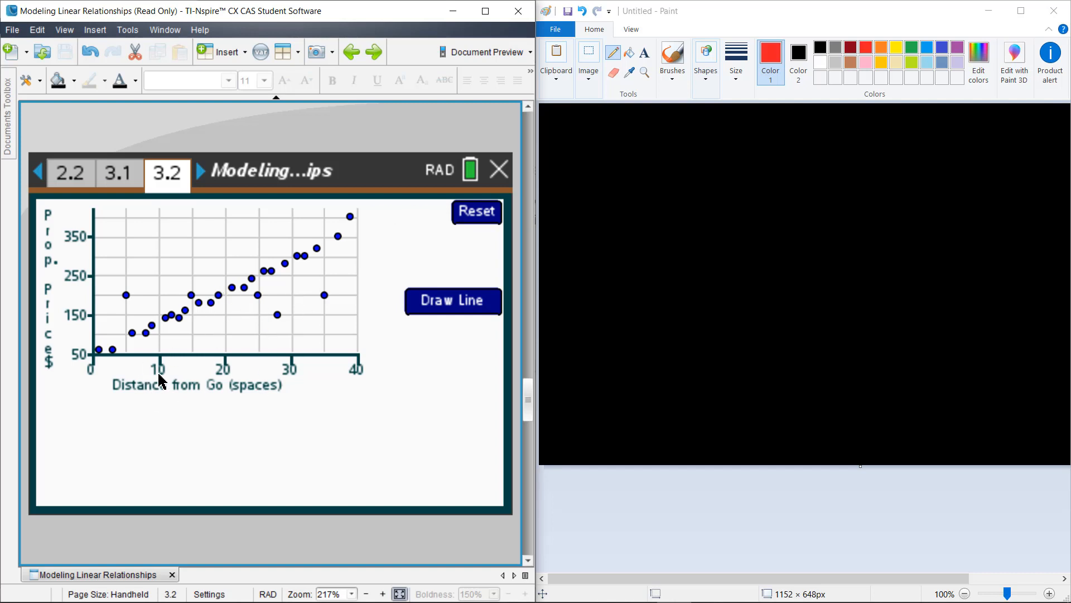
mouse_move(374, 307)
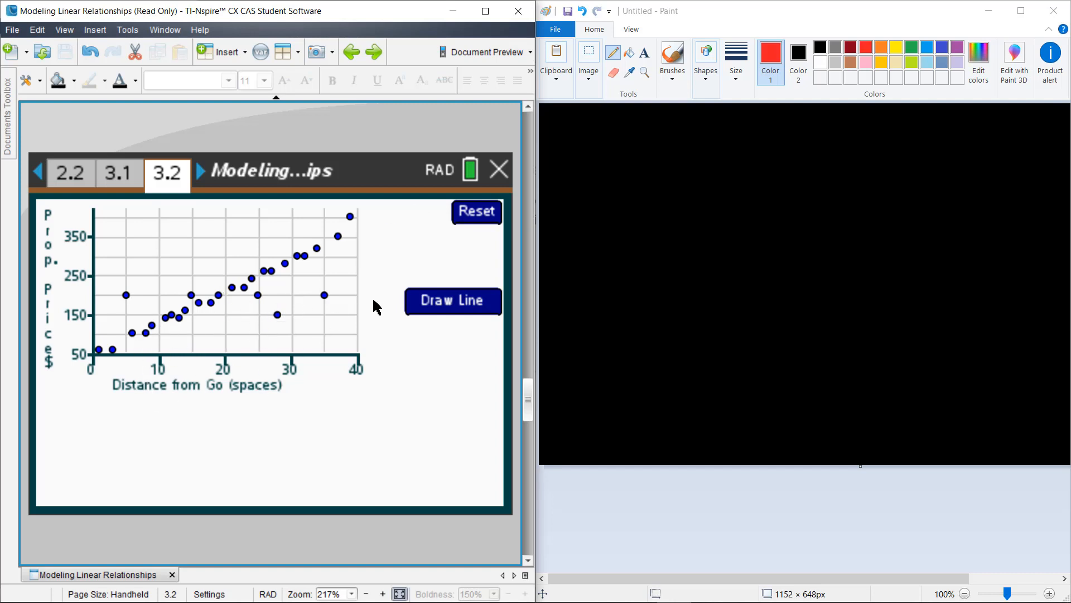